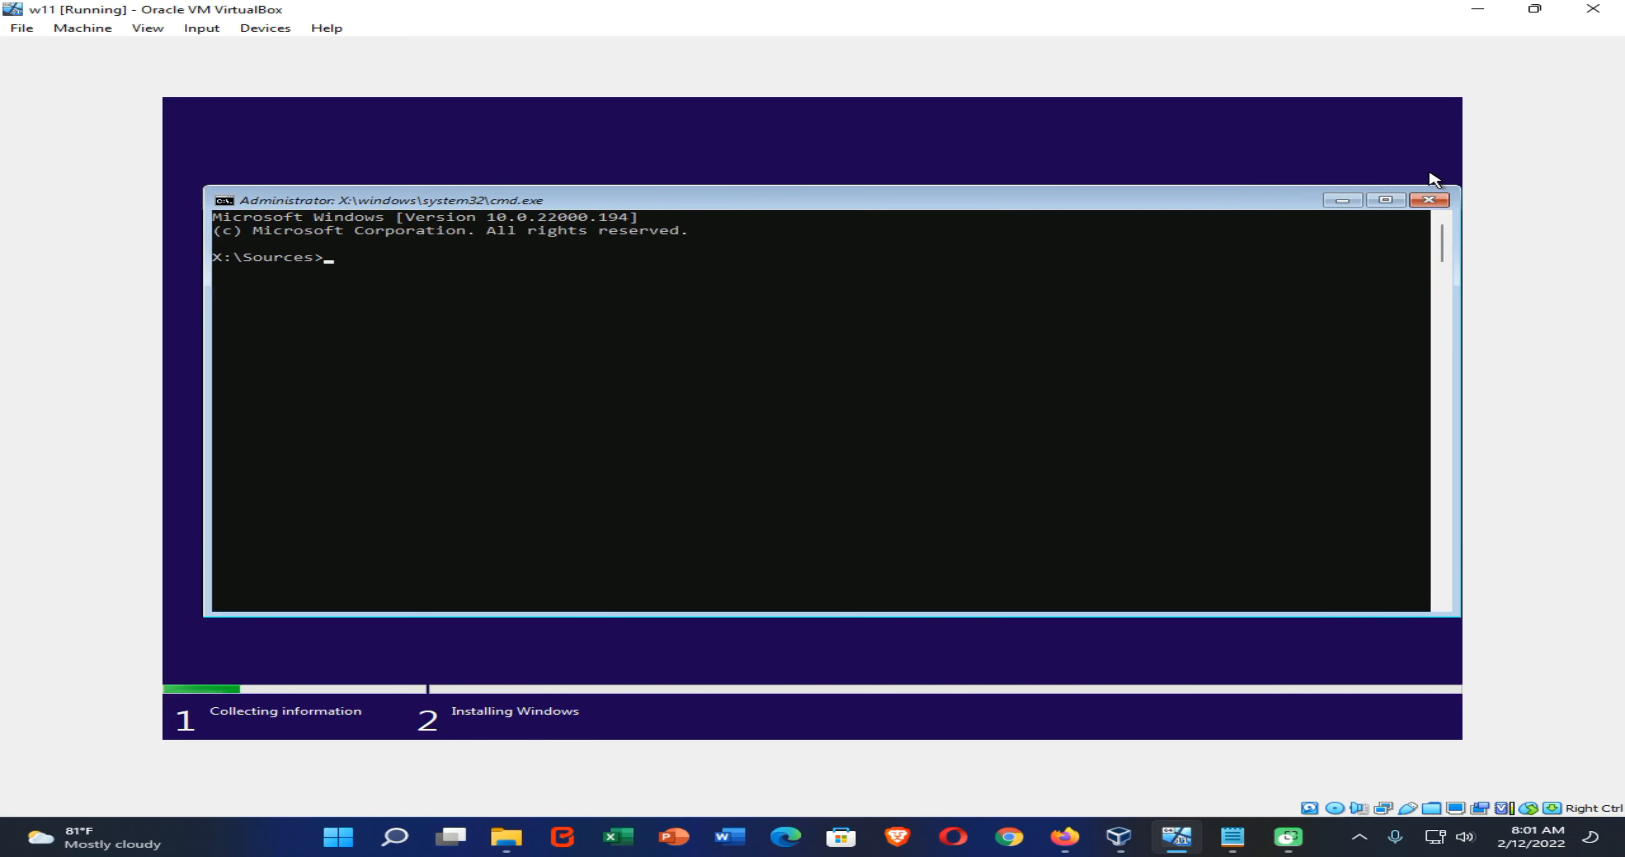
# Launch Registry Editor with the regedit command from the setup command prompt
pyautogui.write('r')
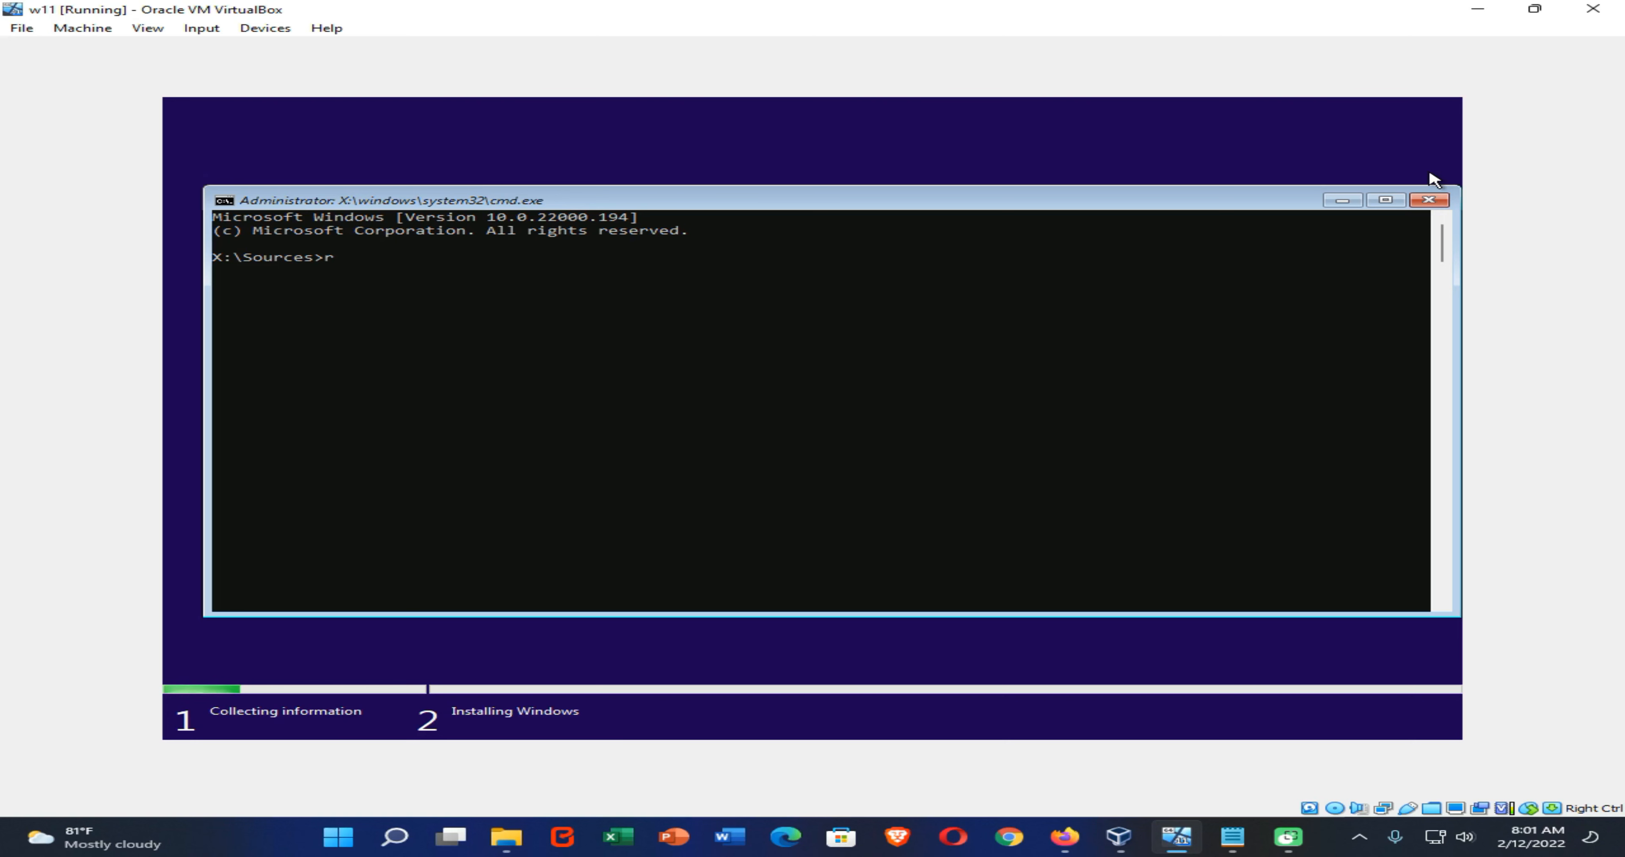
pyautogui.write('ee')
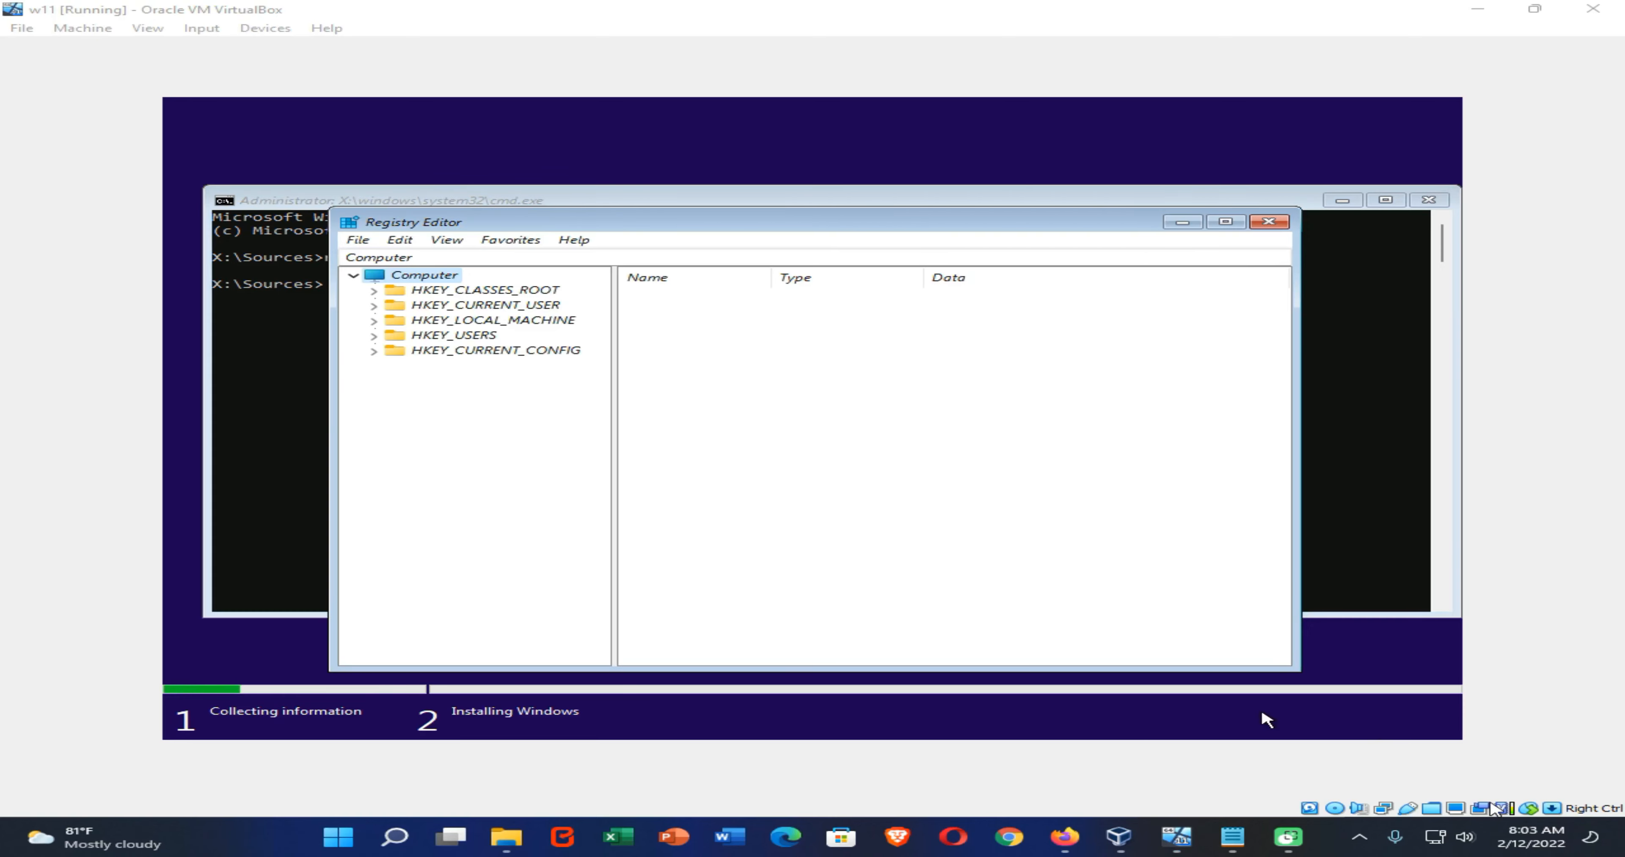
pyautogui.moveTo(218, 313)
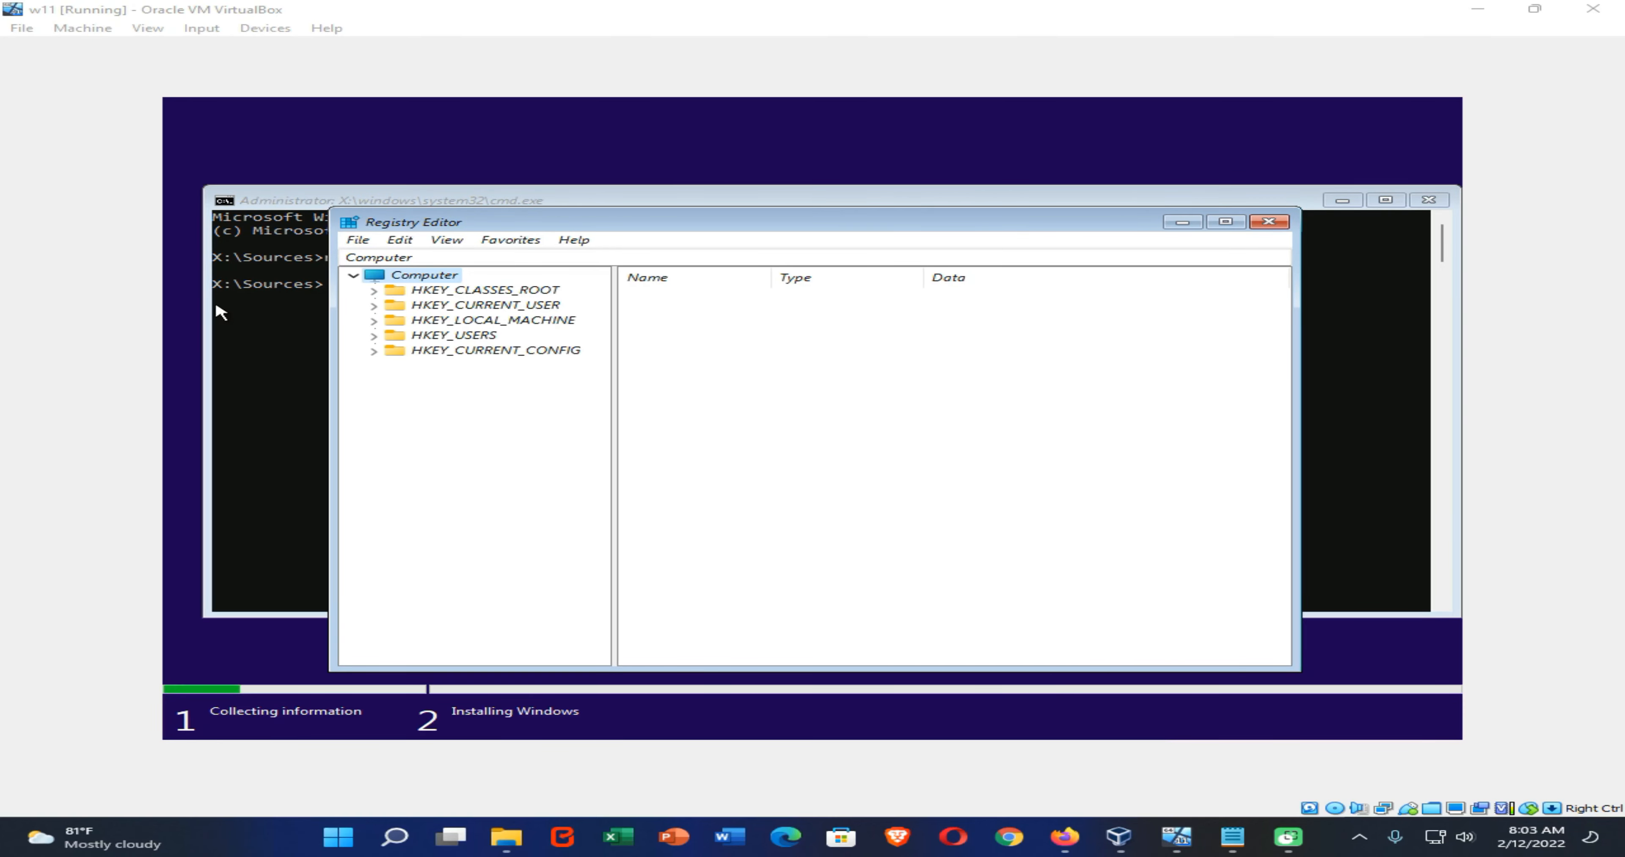
pyautogui.moveTo(426, 324)
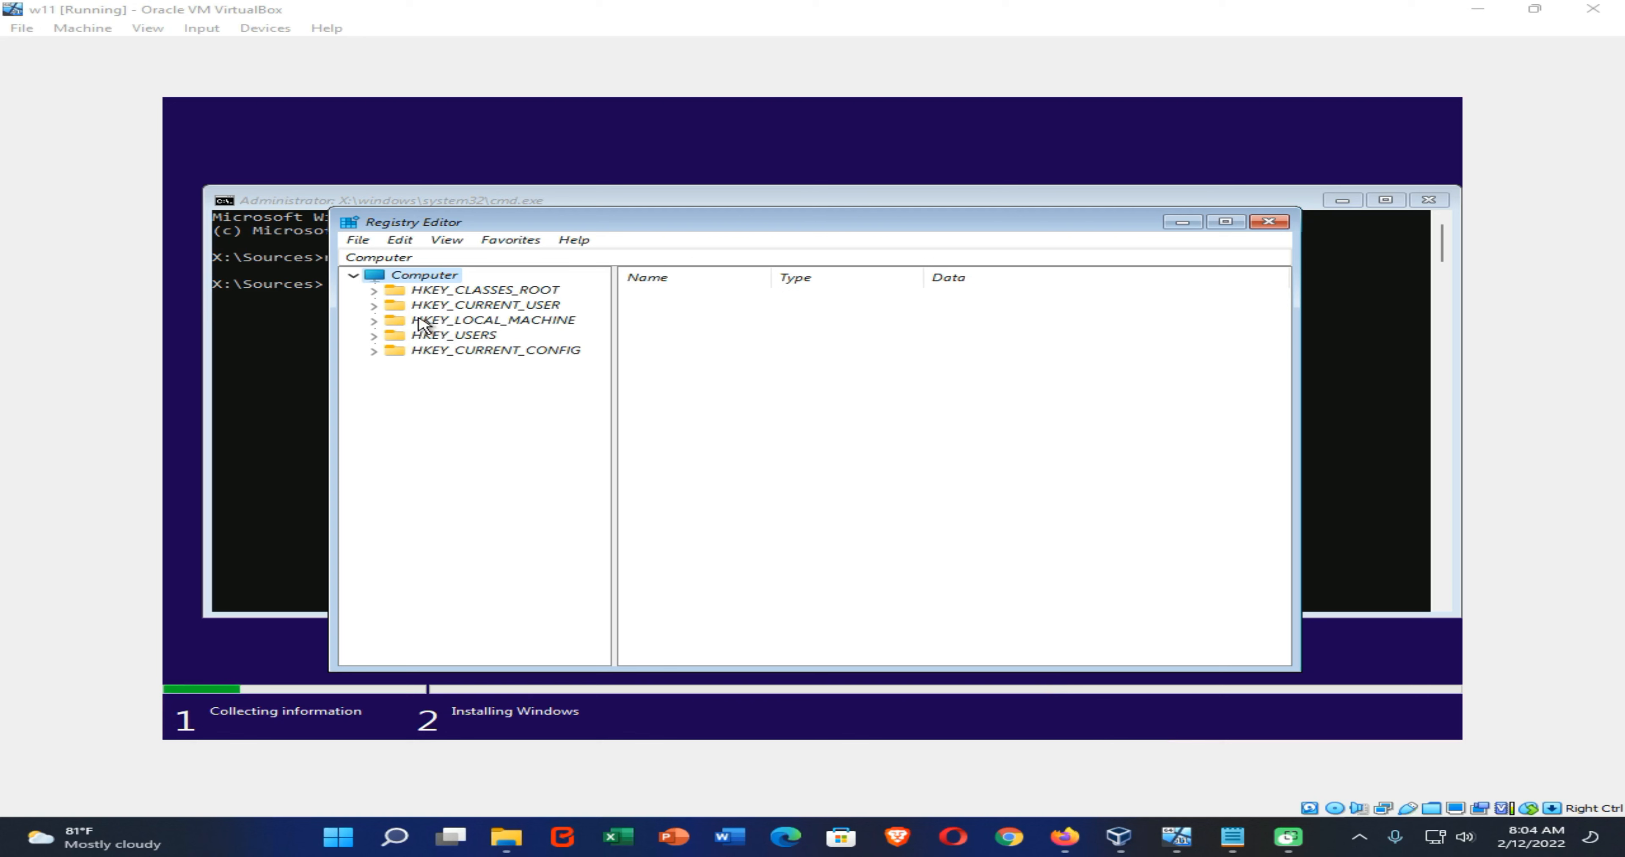
# Navigate to HKEY_LOCAL_MACHINE\SYSTEM\Setup and start creating a new subkey under it
pyautogui.click(375, 320)
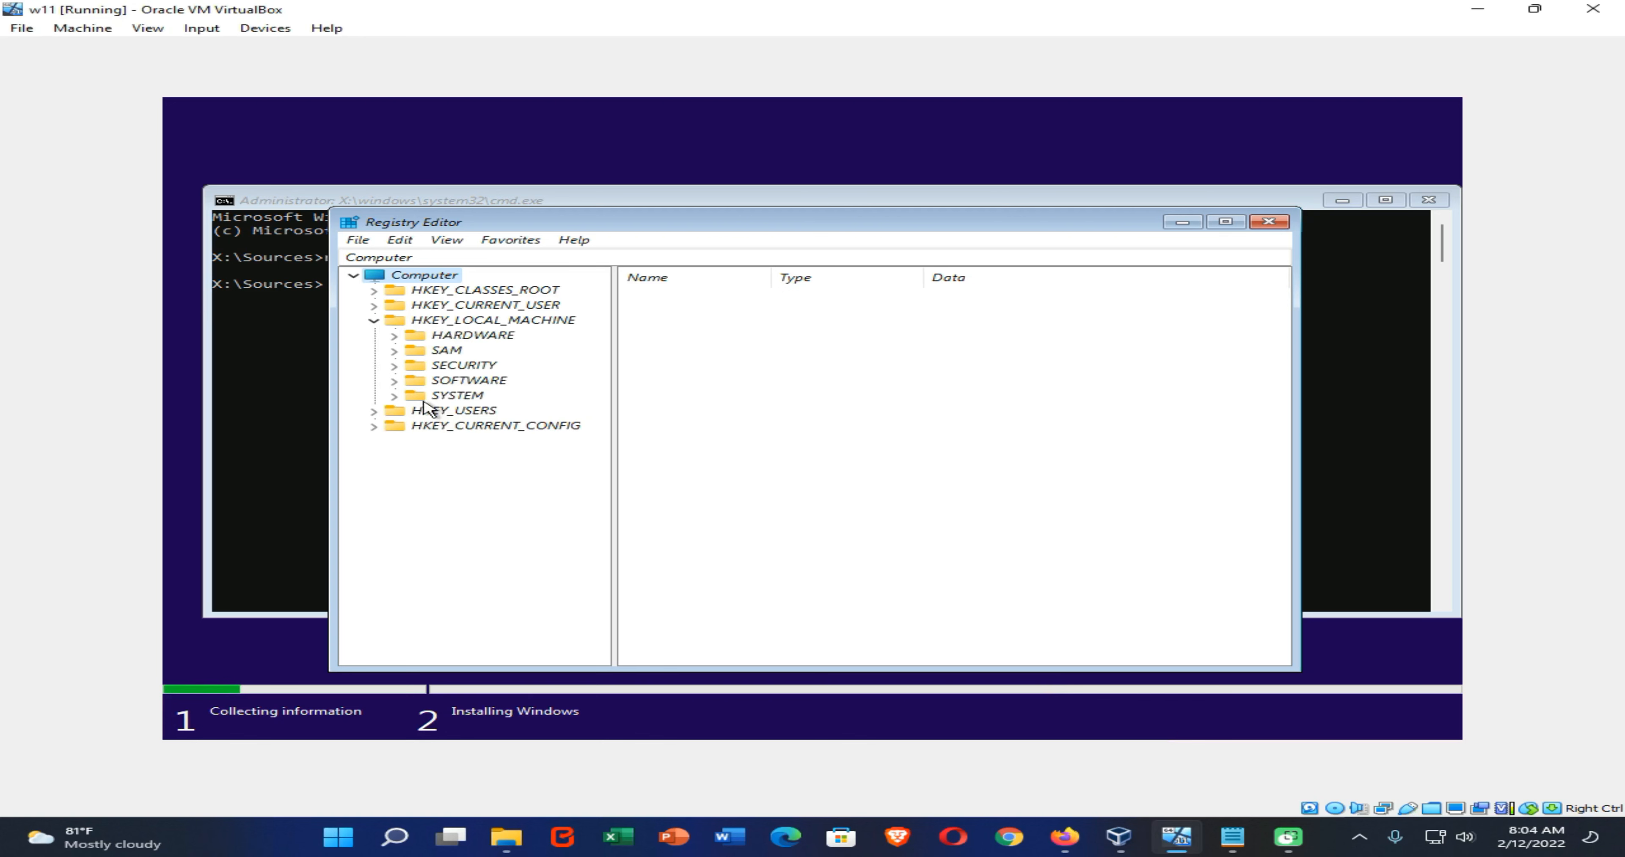
pyautogui.click(495, 590)
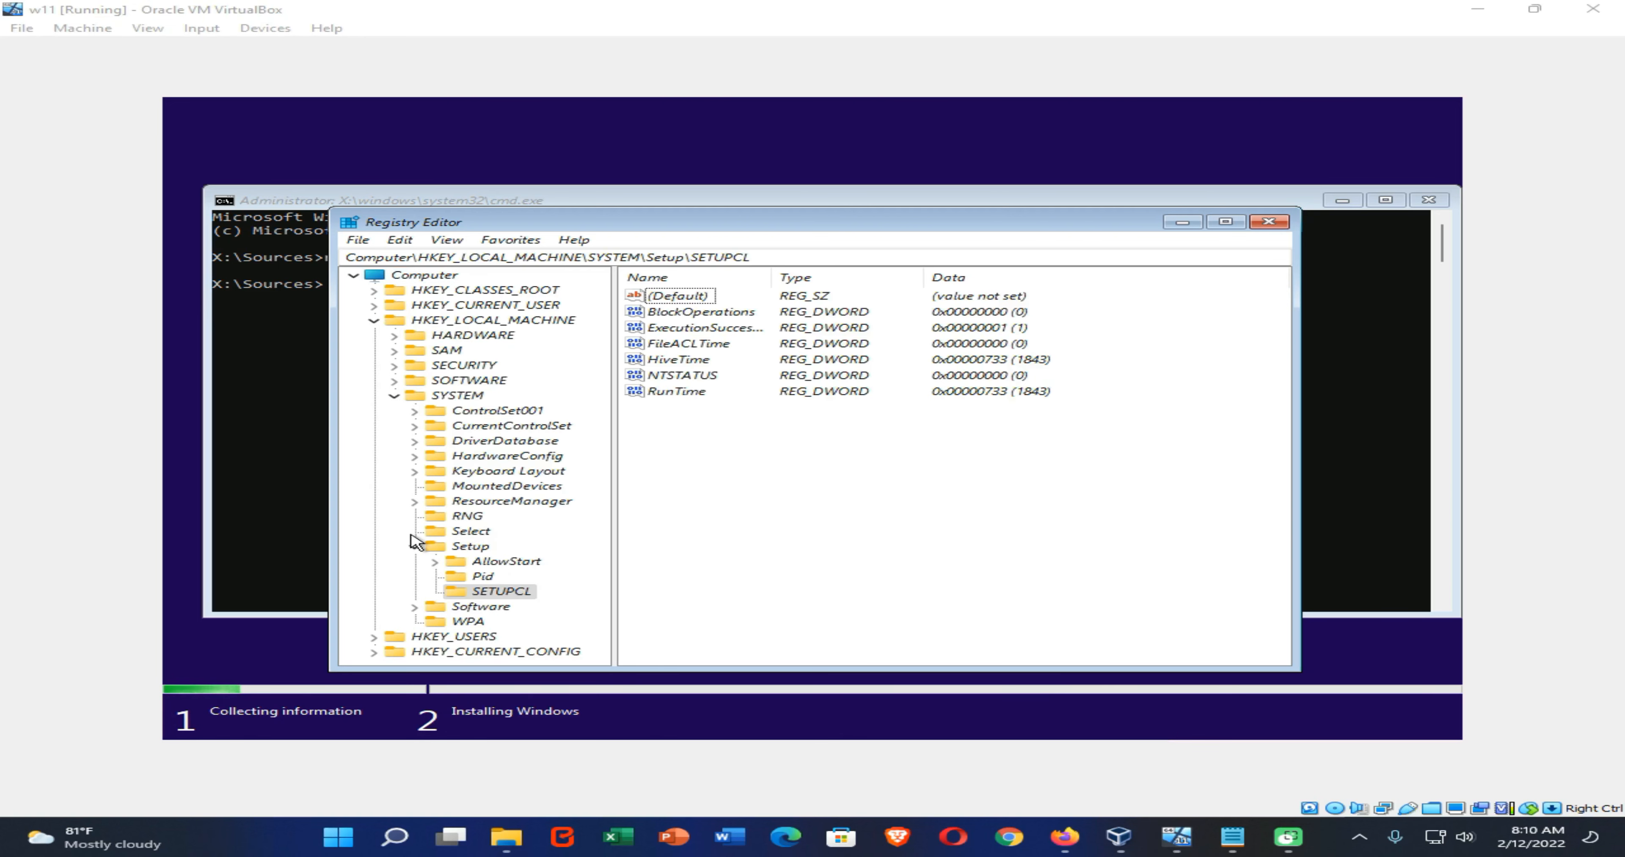
pyautogui.rightClick(470, 544)
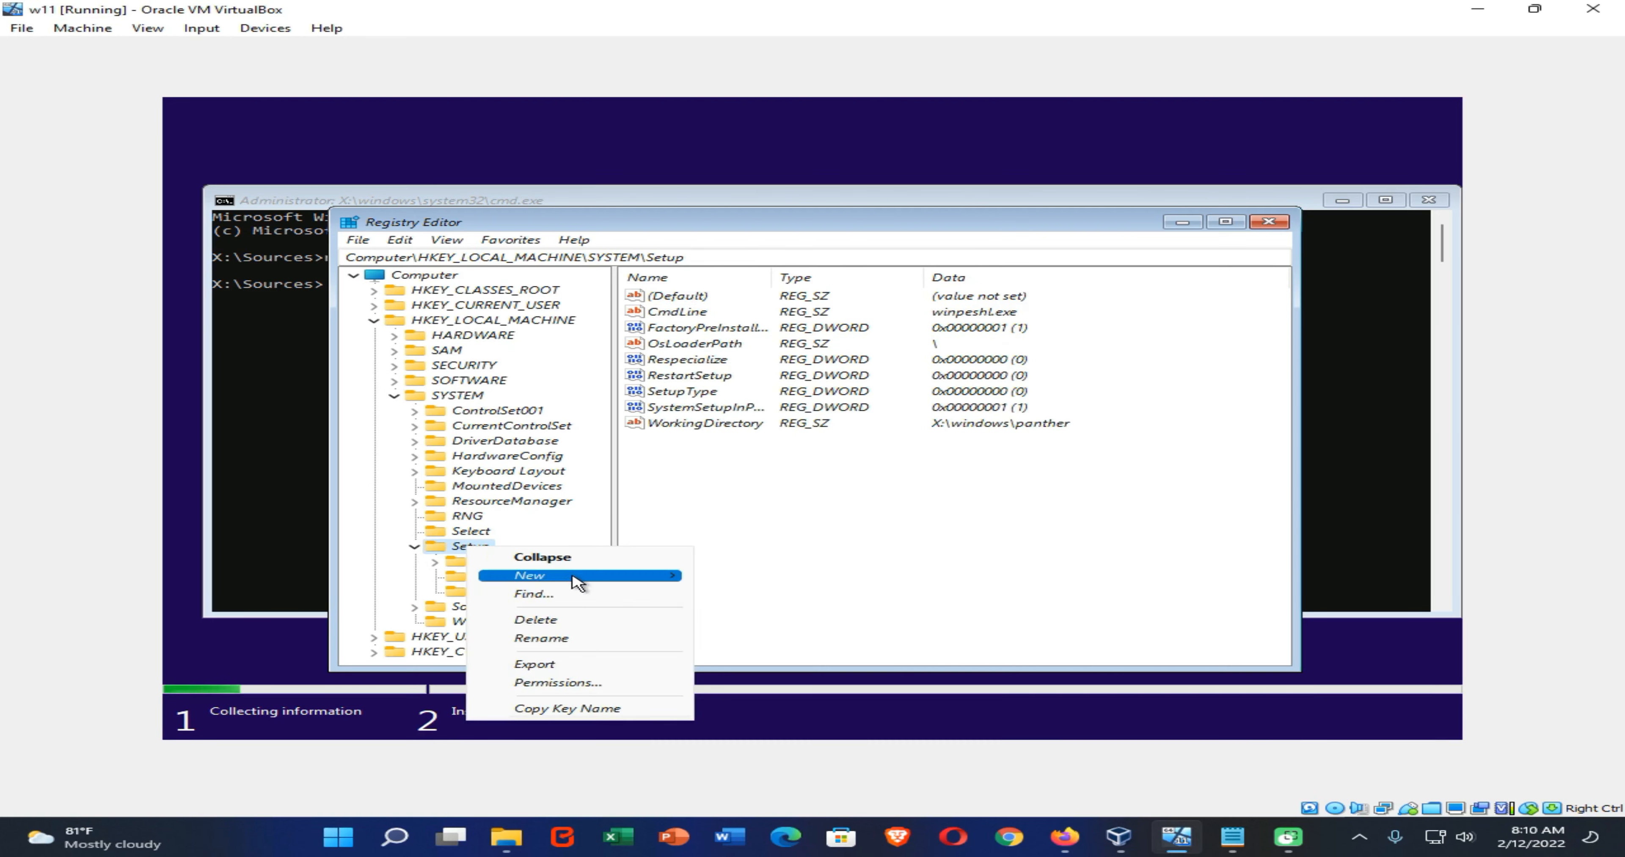
pyautogui.click(529, 575)
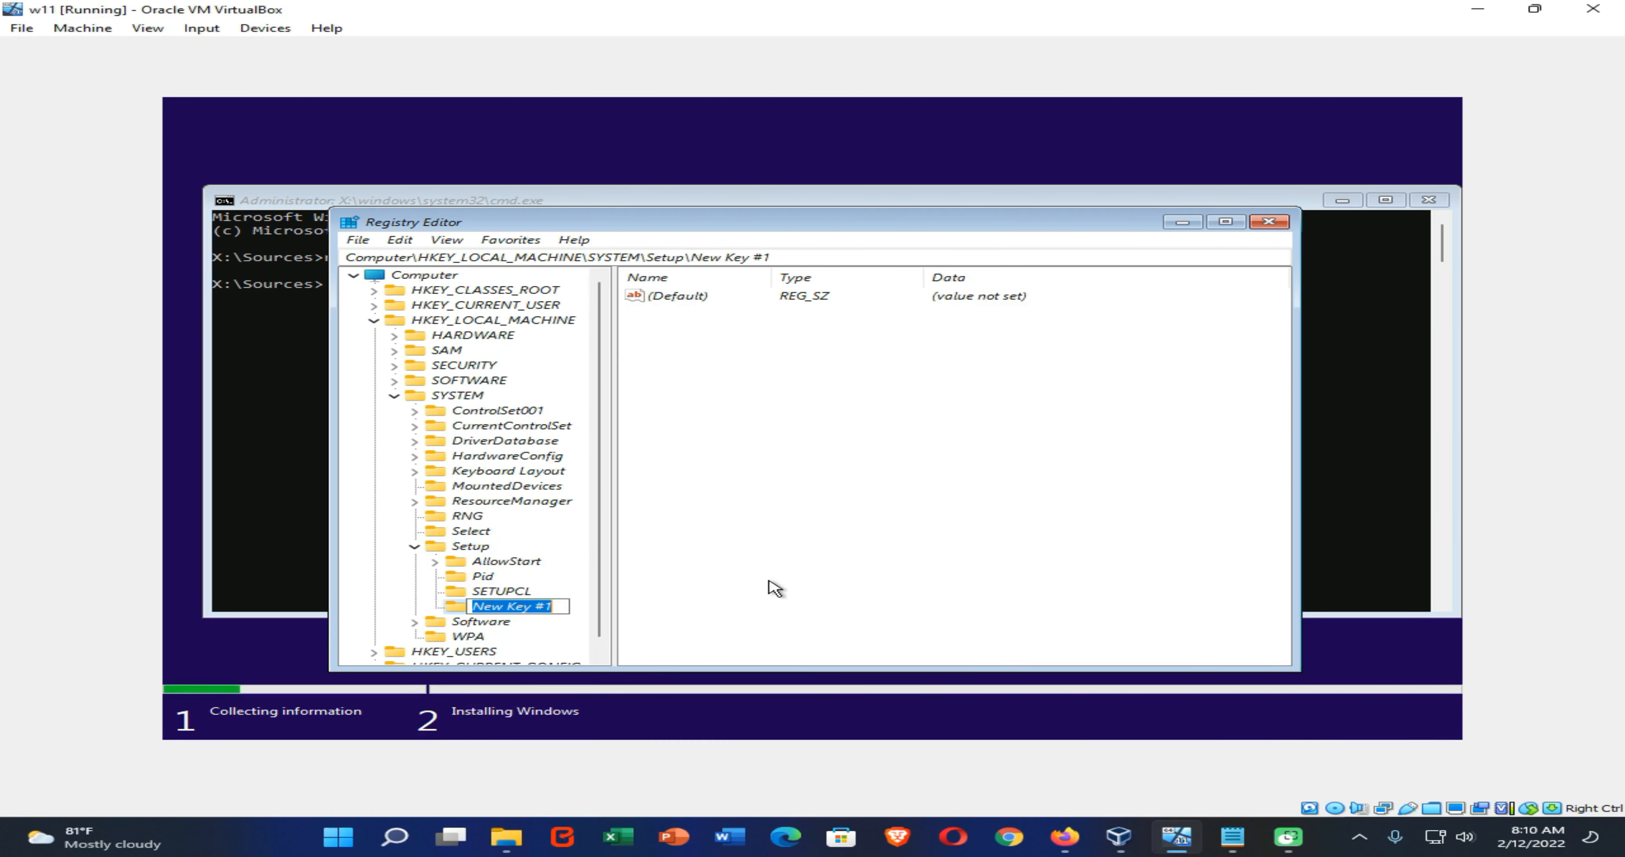
# Name the new key LabConfig
pyautogui.write('L')
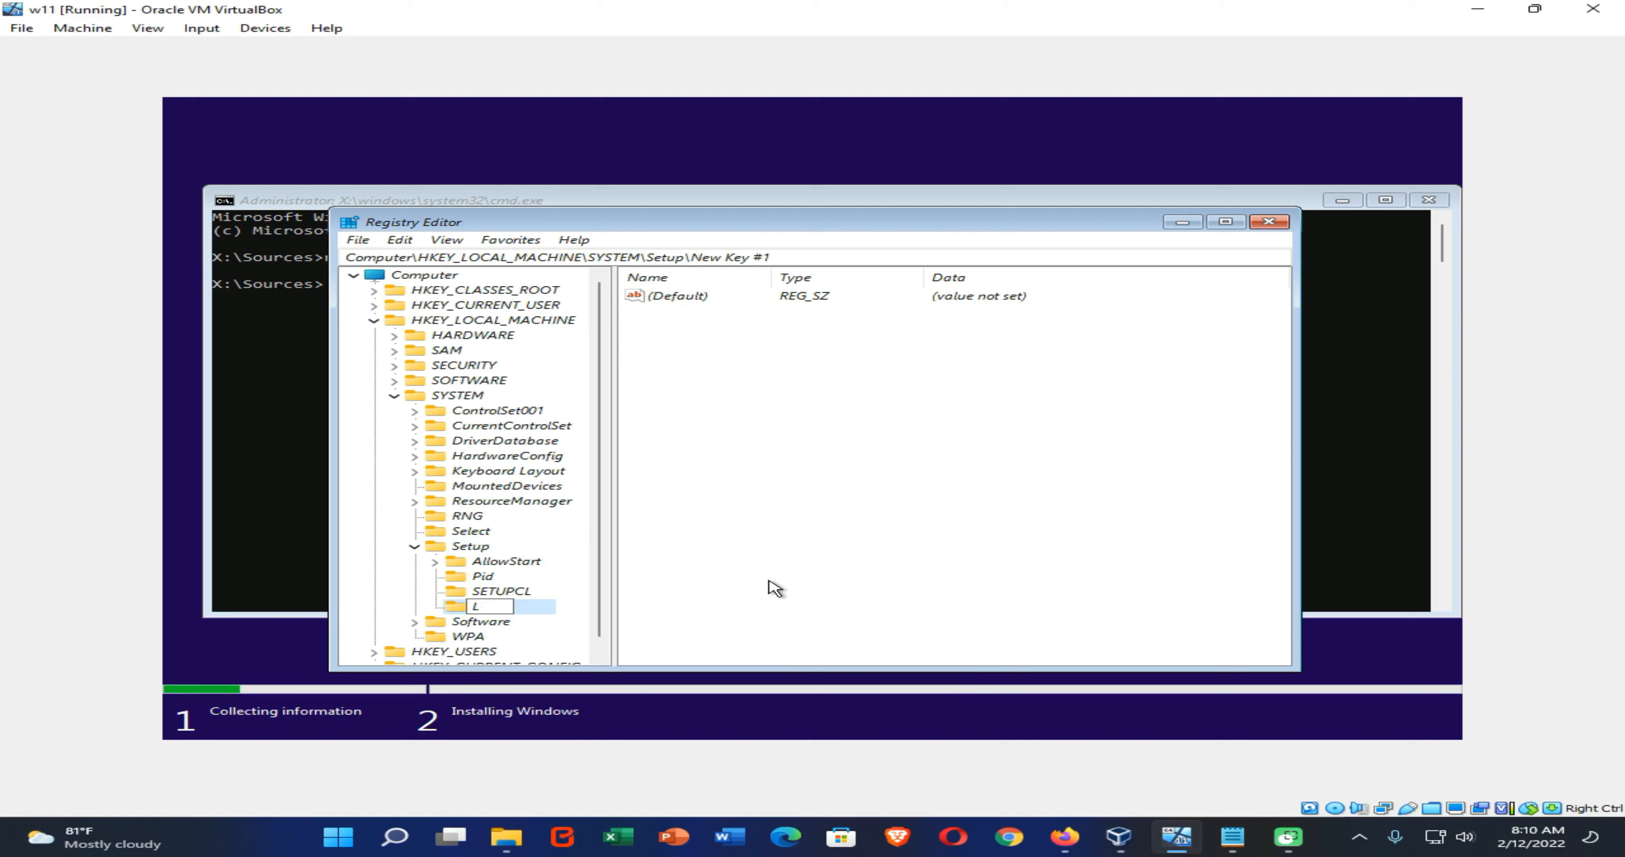
pyautogui.write('ab')
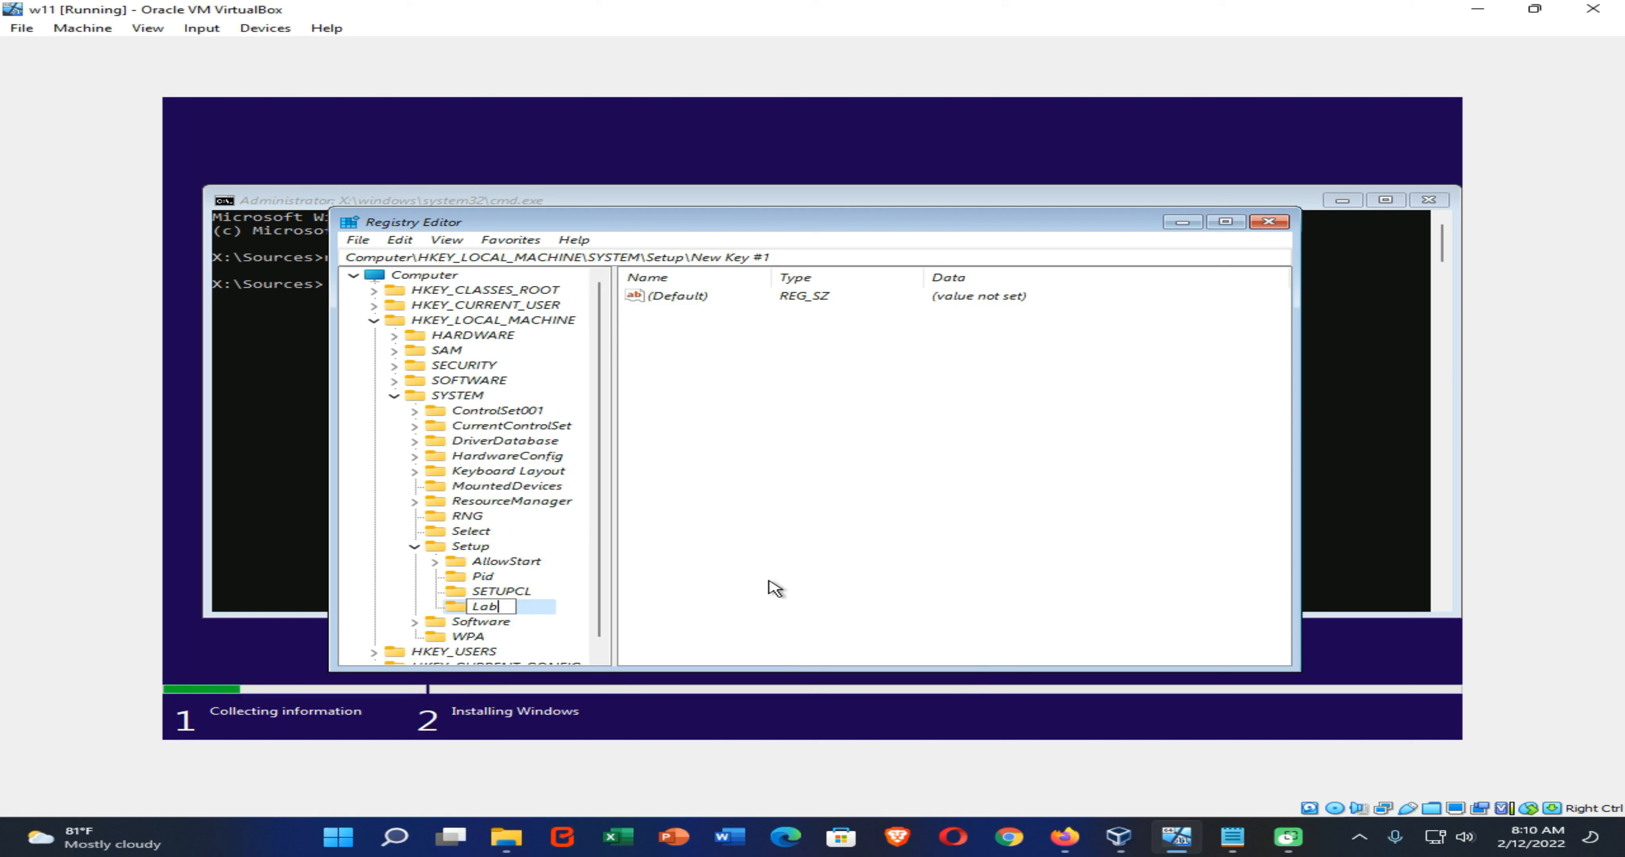
pyautogui.write('Config')
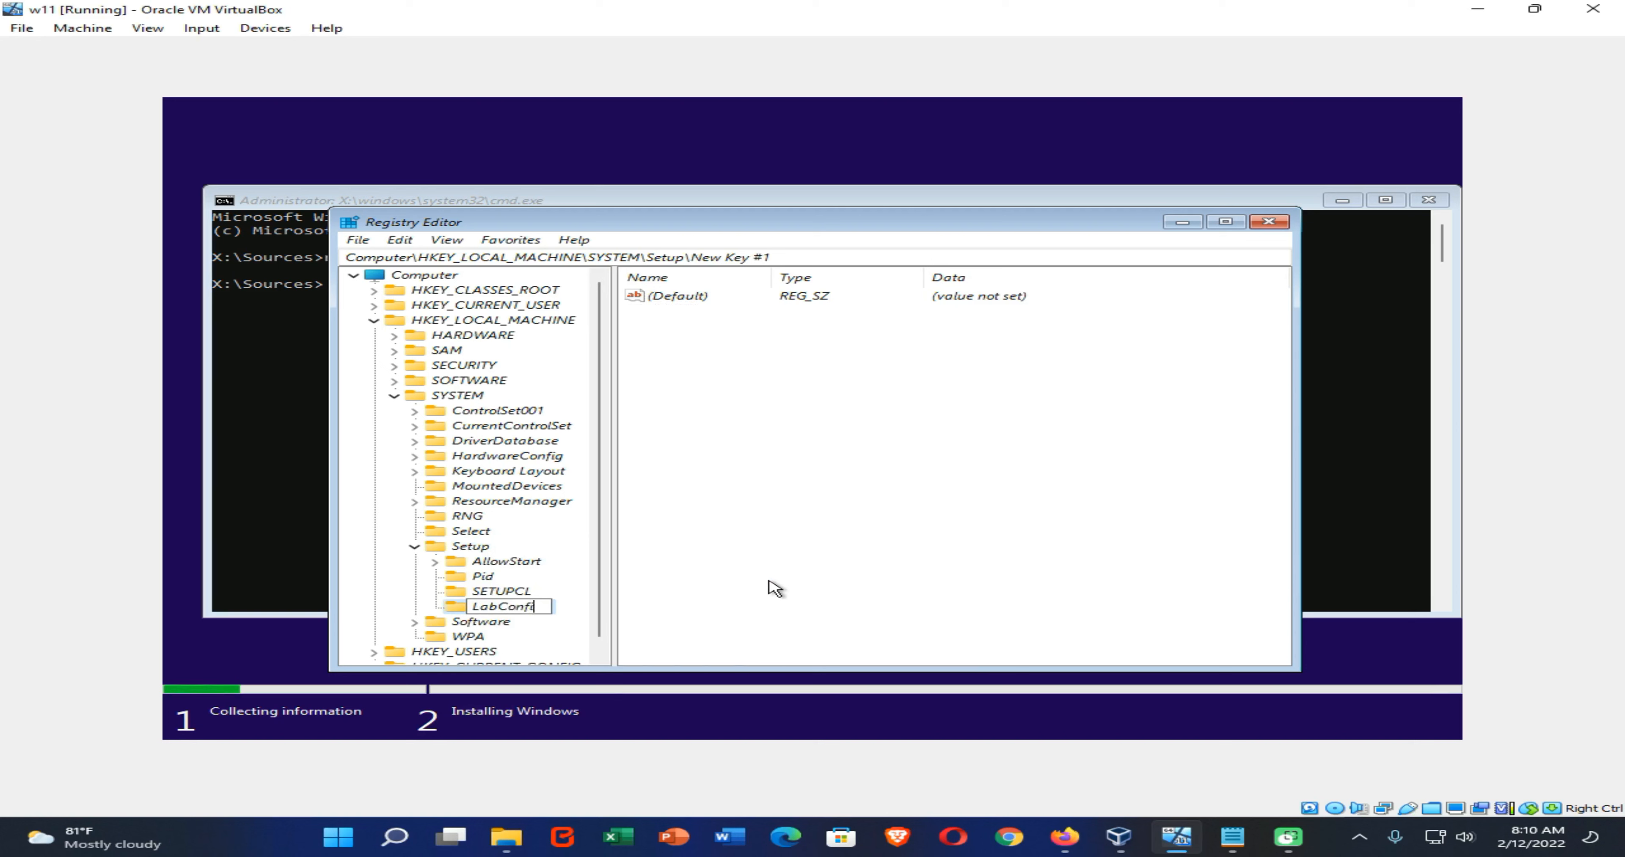
pyautogui.write('g')
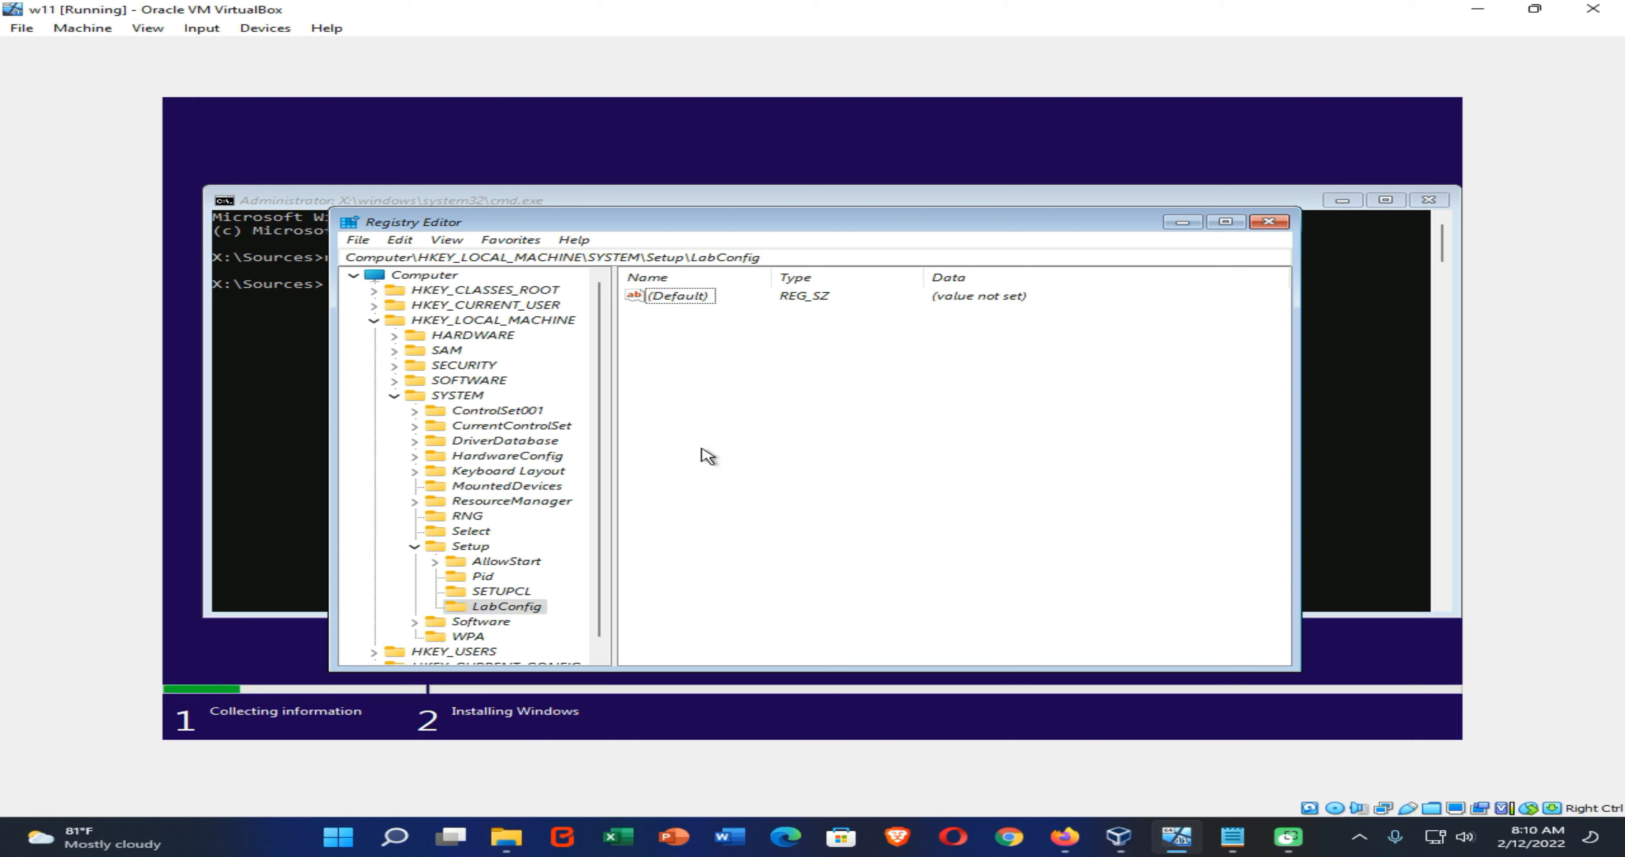
# Add a DWORD value BypassSecureBootCheck set to 1 in LabConfig
pyautogui.rightClick(767, 404)
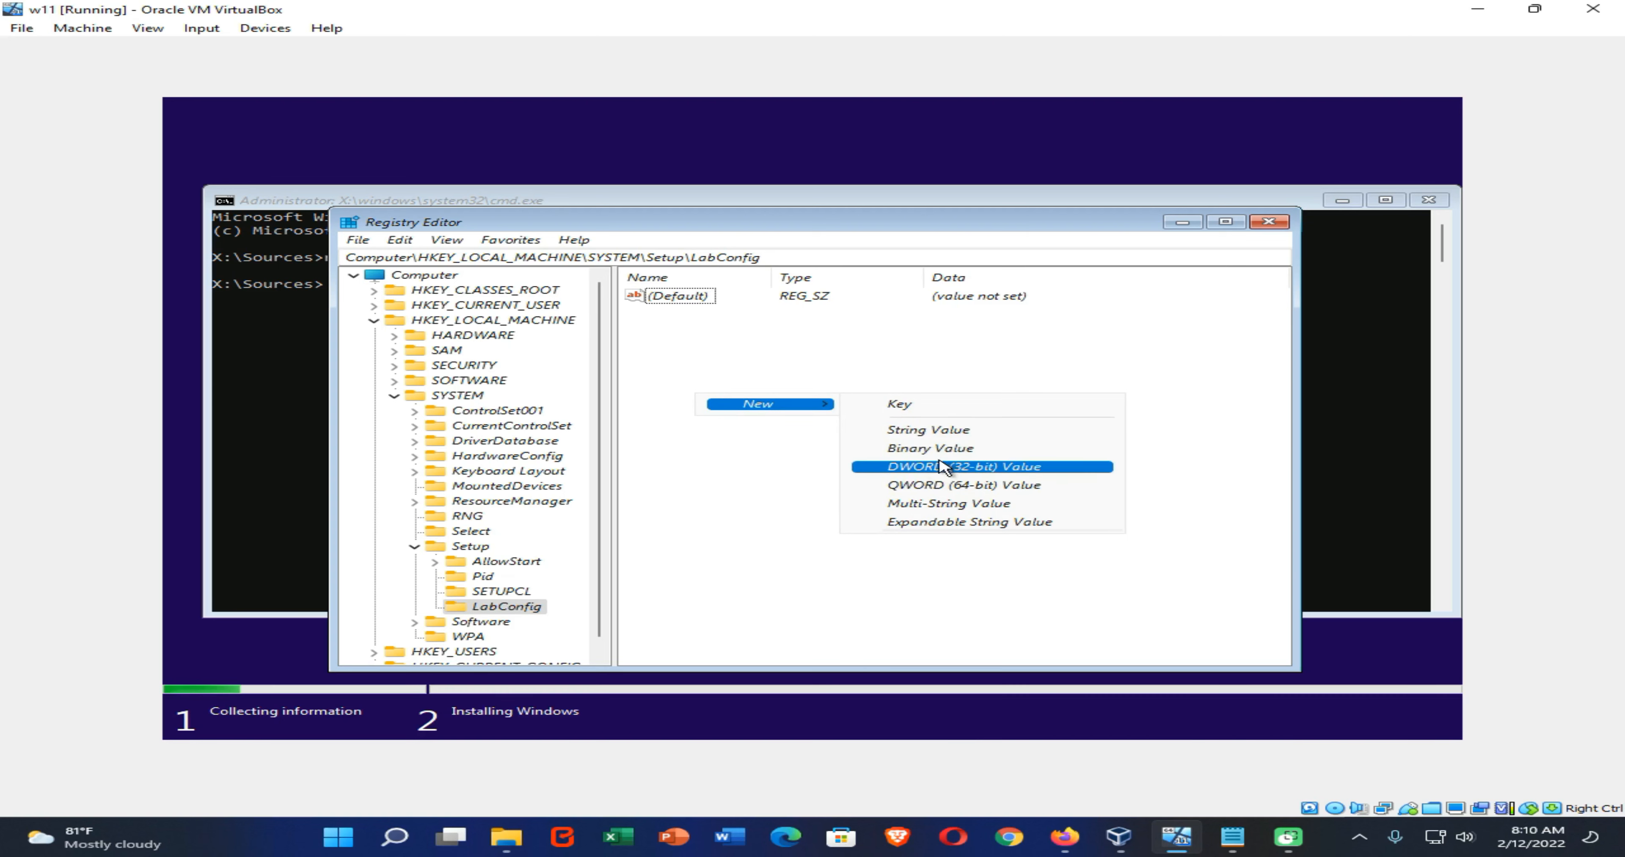
pyautogui.click(942, 466)
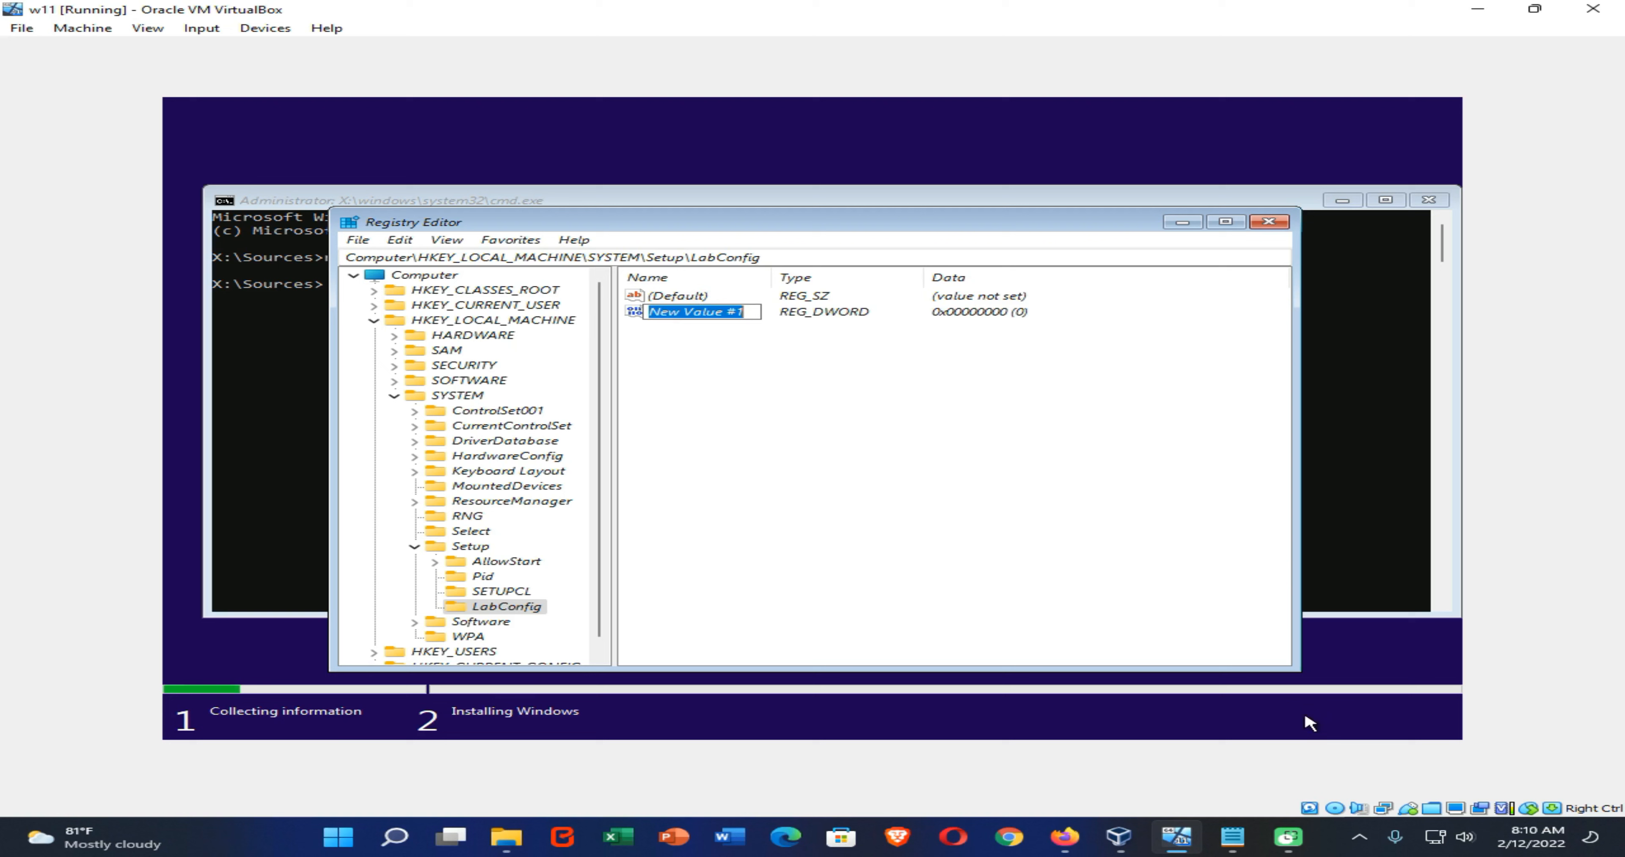
pyautogui.write('BypassSecureBootCheck')
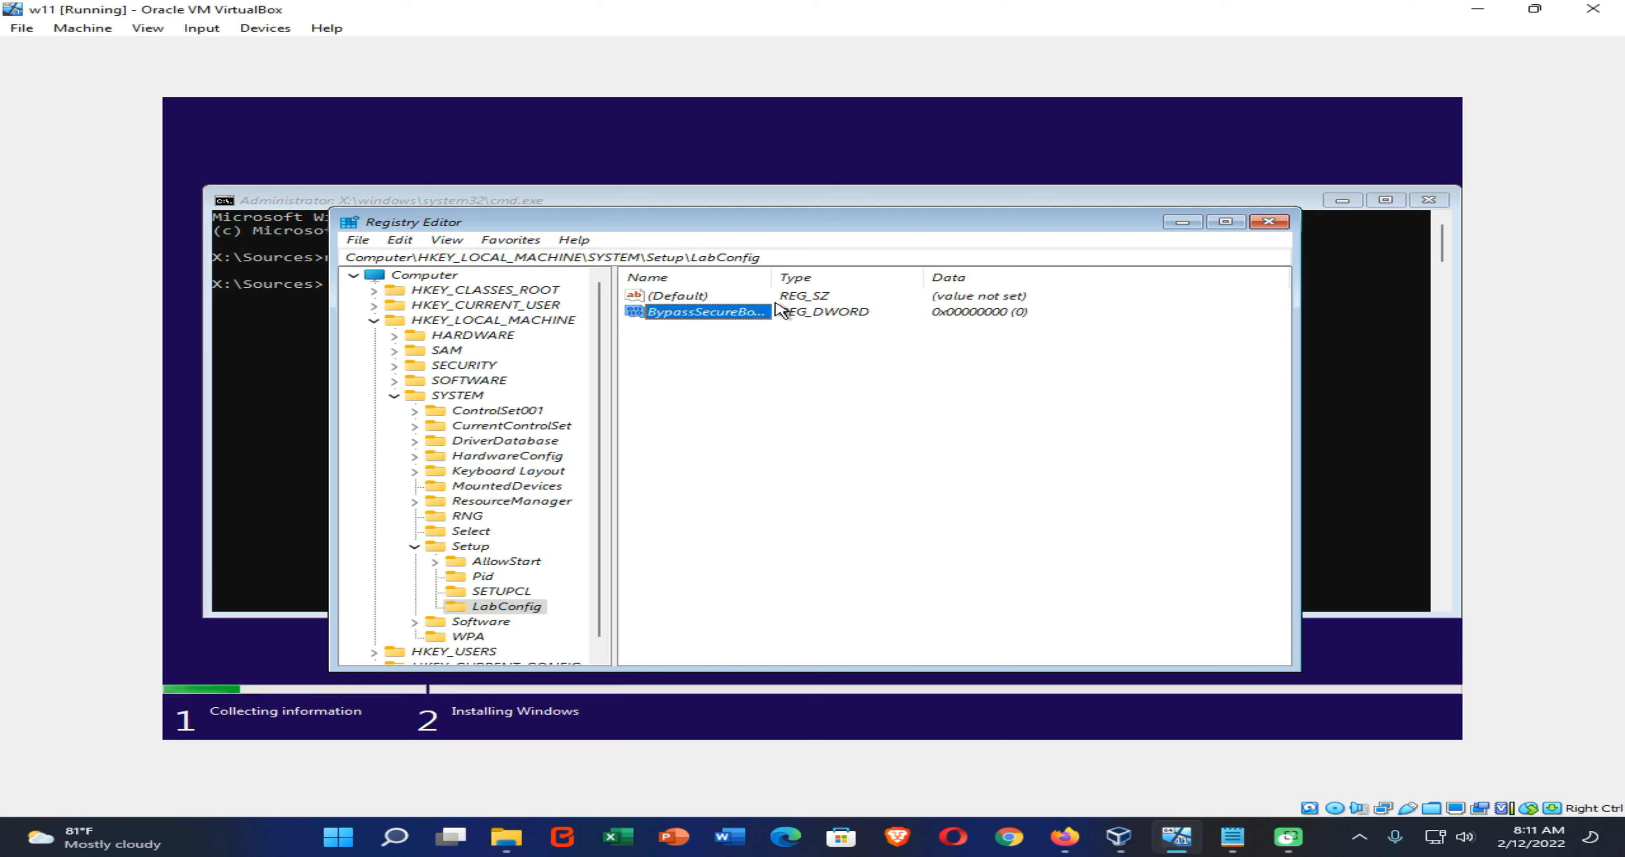
pyautogui.doubleClick(705, 313)
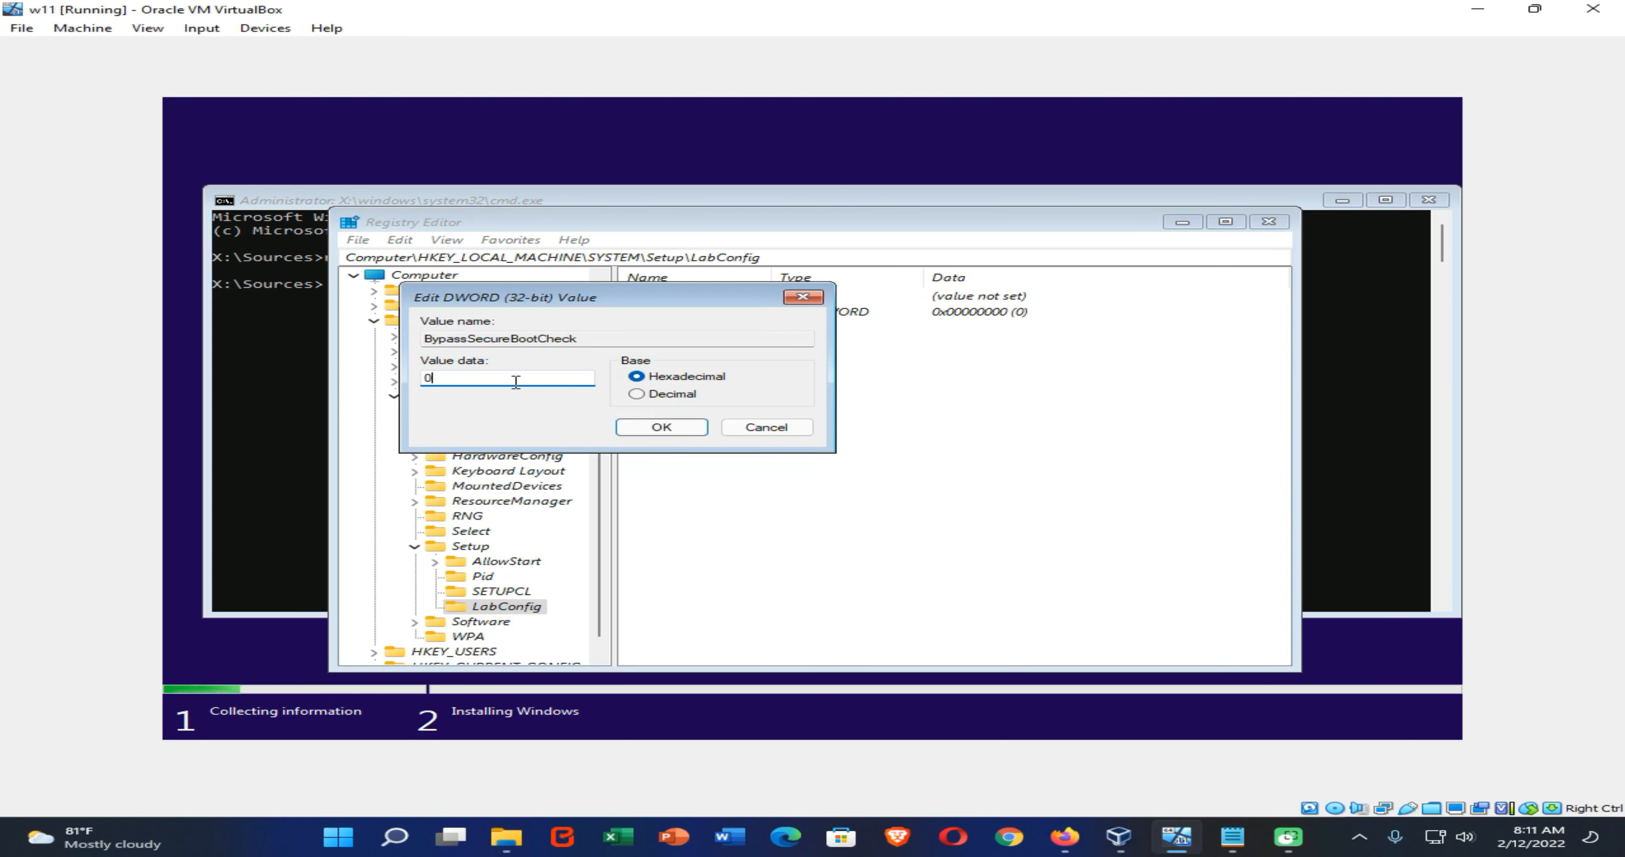
pyautogui.click(661, 428)
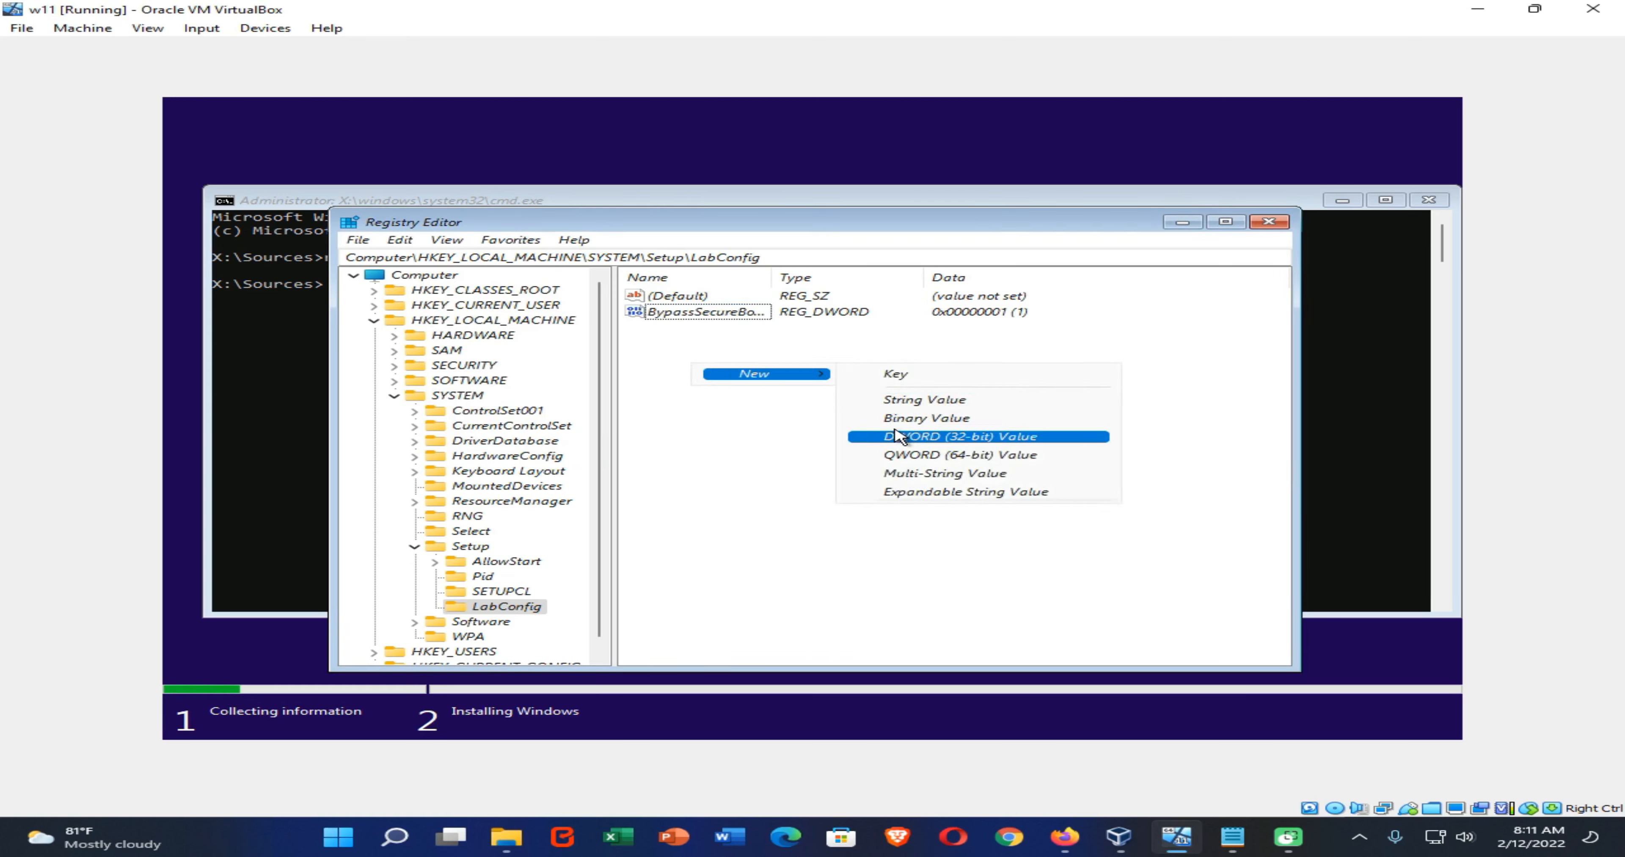
# Add a DWORD value BypassTPMCheck set to 1 in LabConfig
pyautogui.click(950, 435)
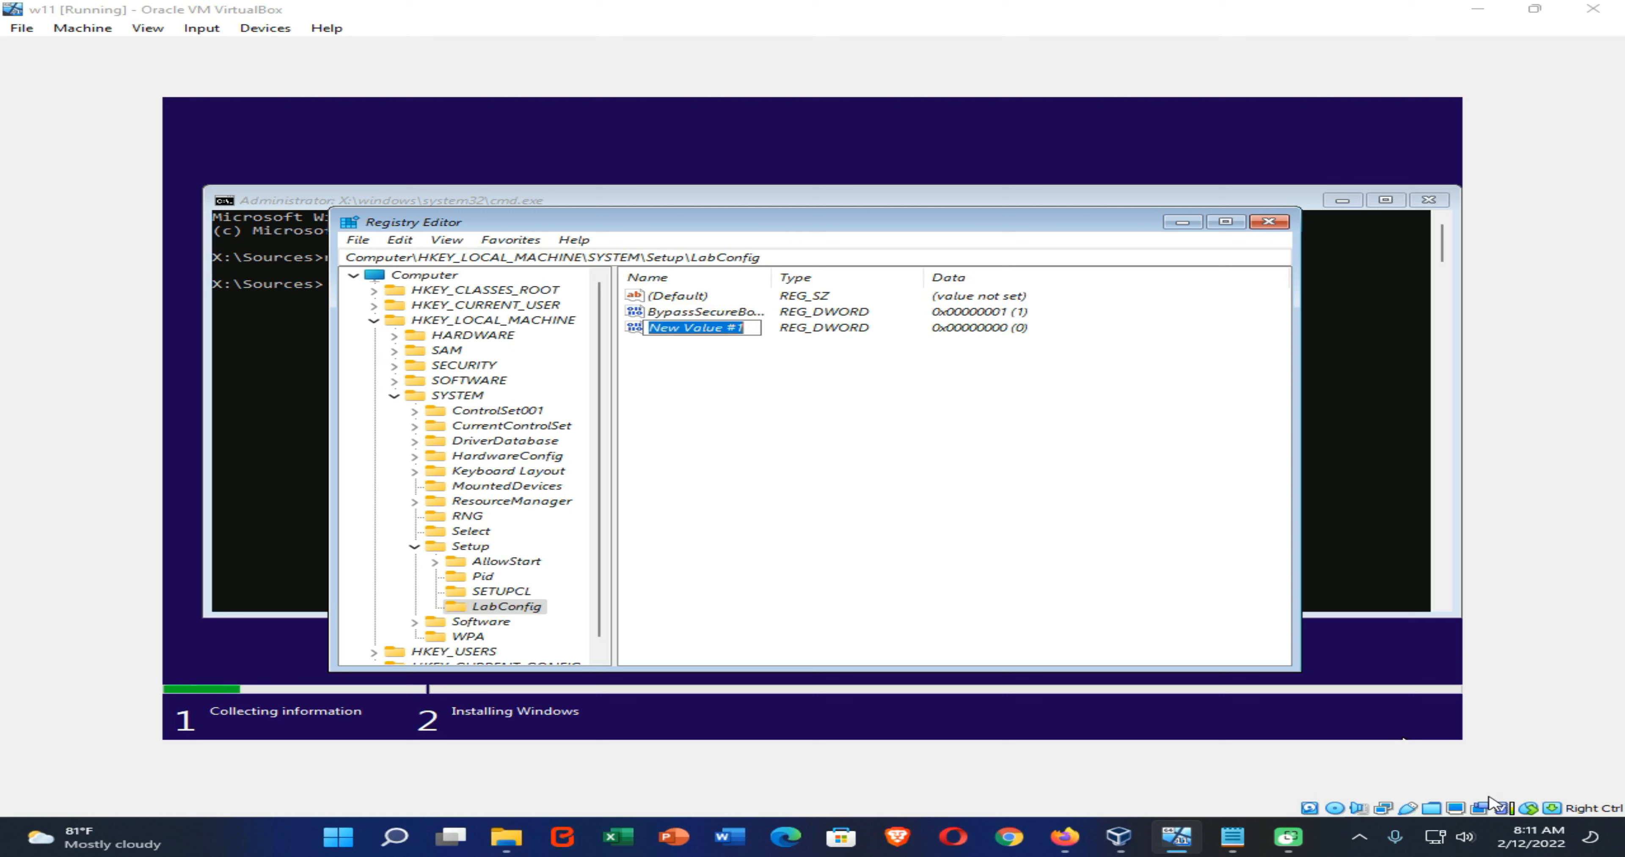
pyautogui.write('BypassTPMCheck')
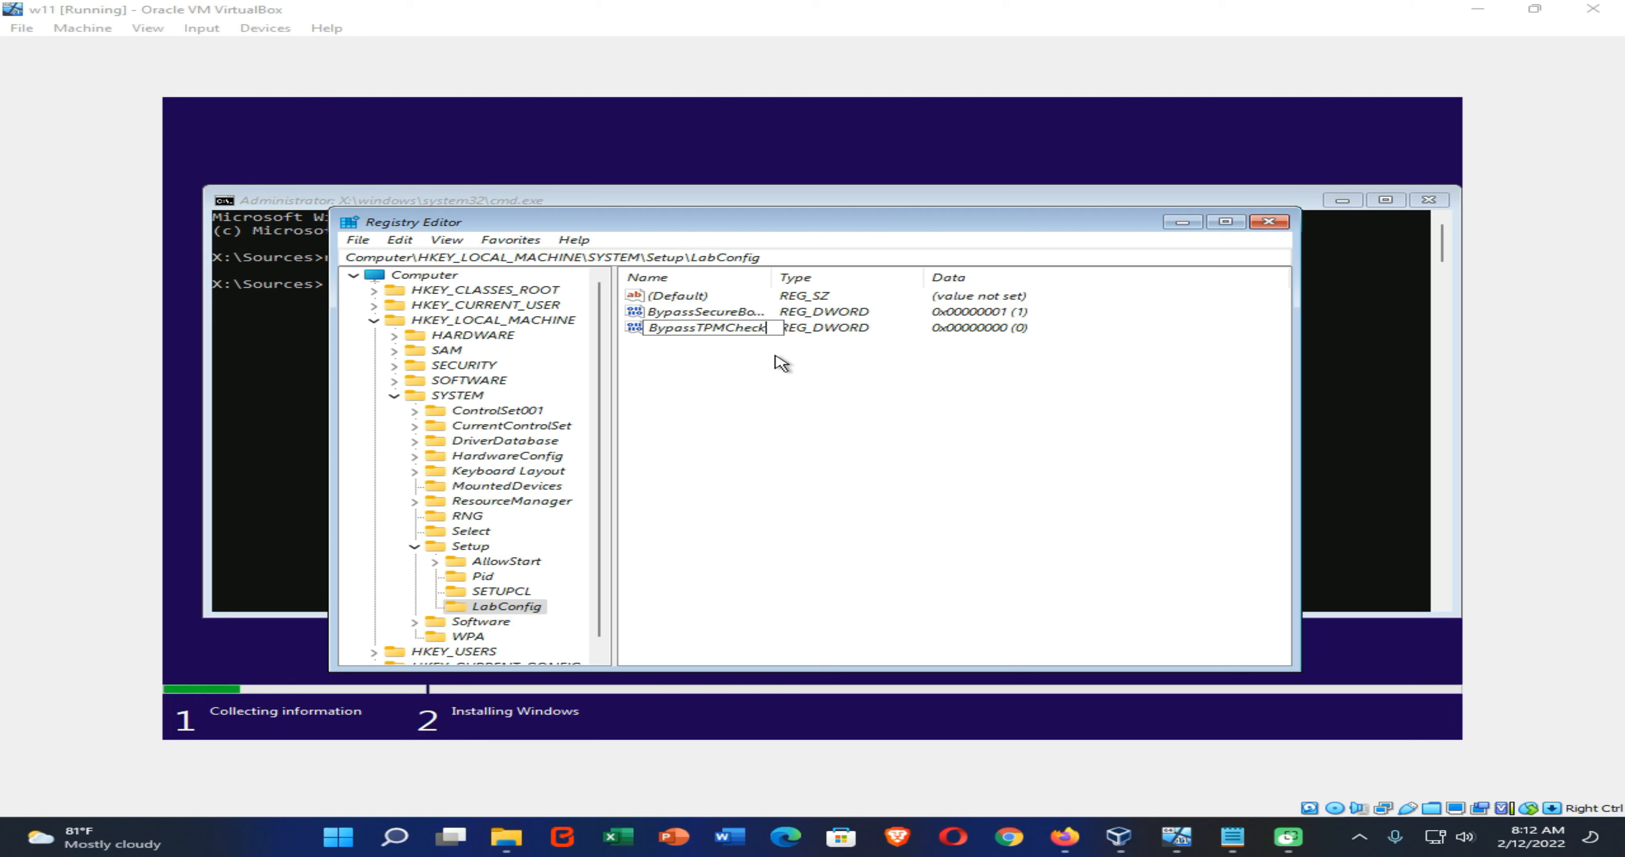
pyautogui.click(705, 327)
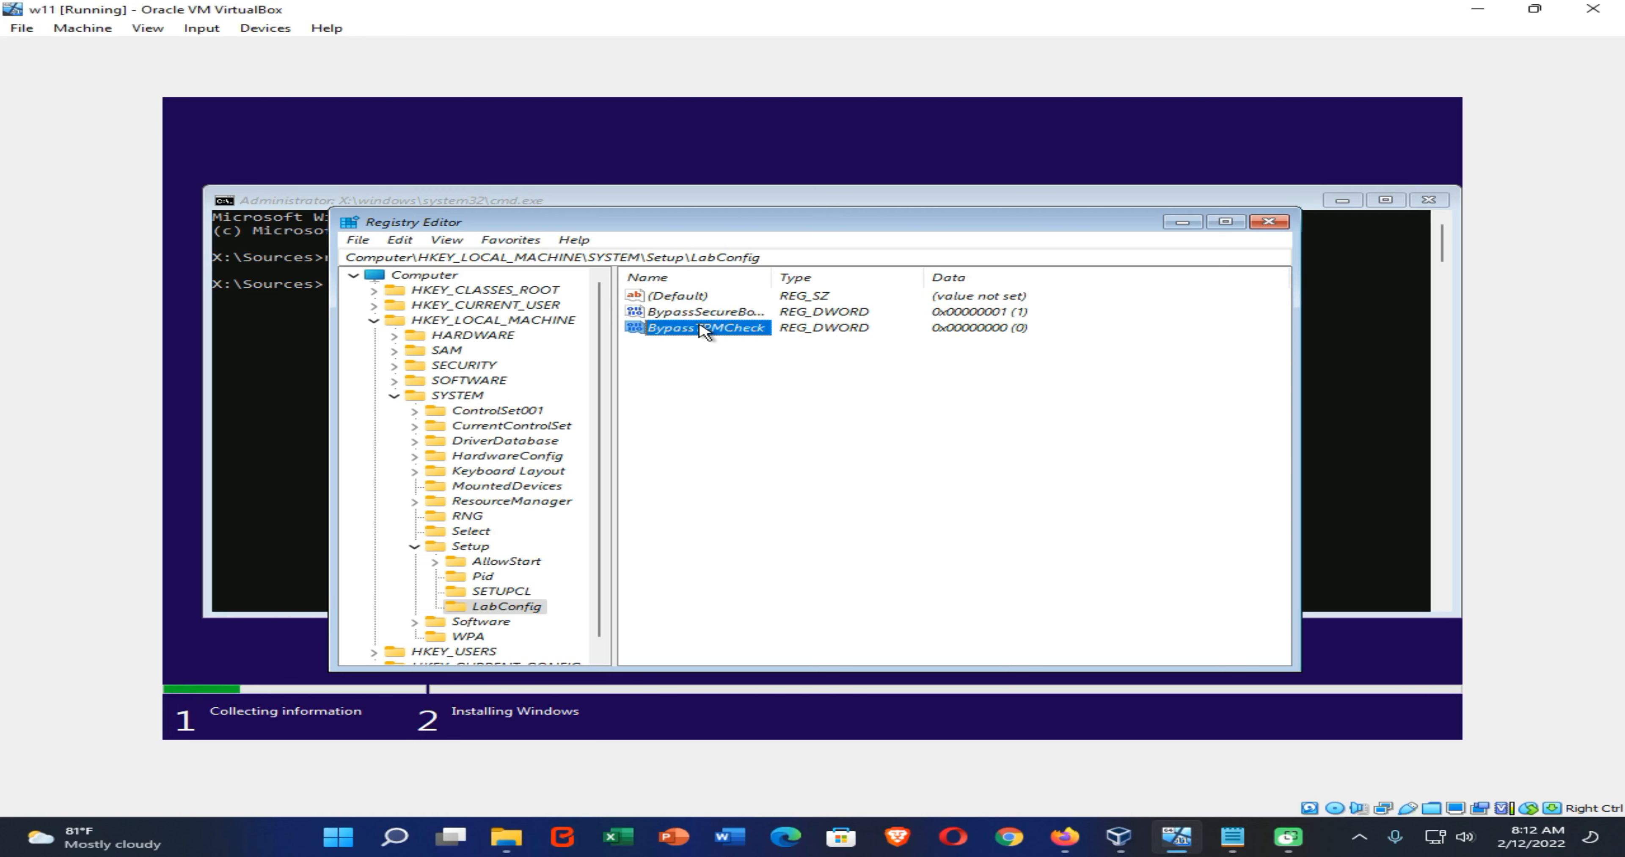
pyautogui.doubleClick(700, 328)
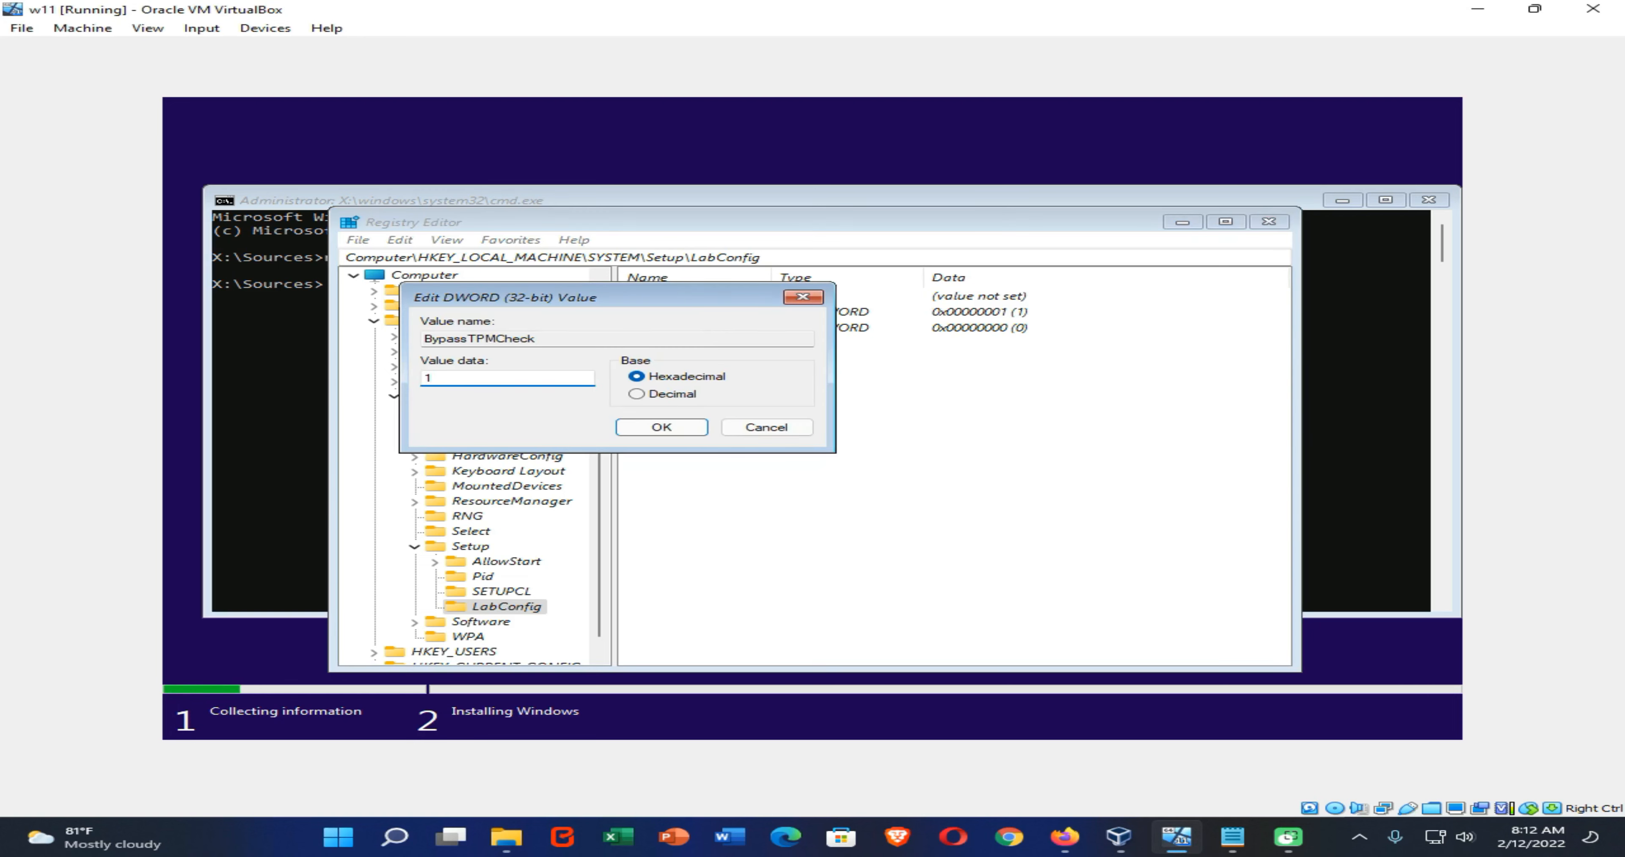
pyautogui.click(660, 427)
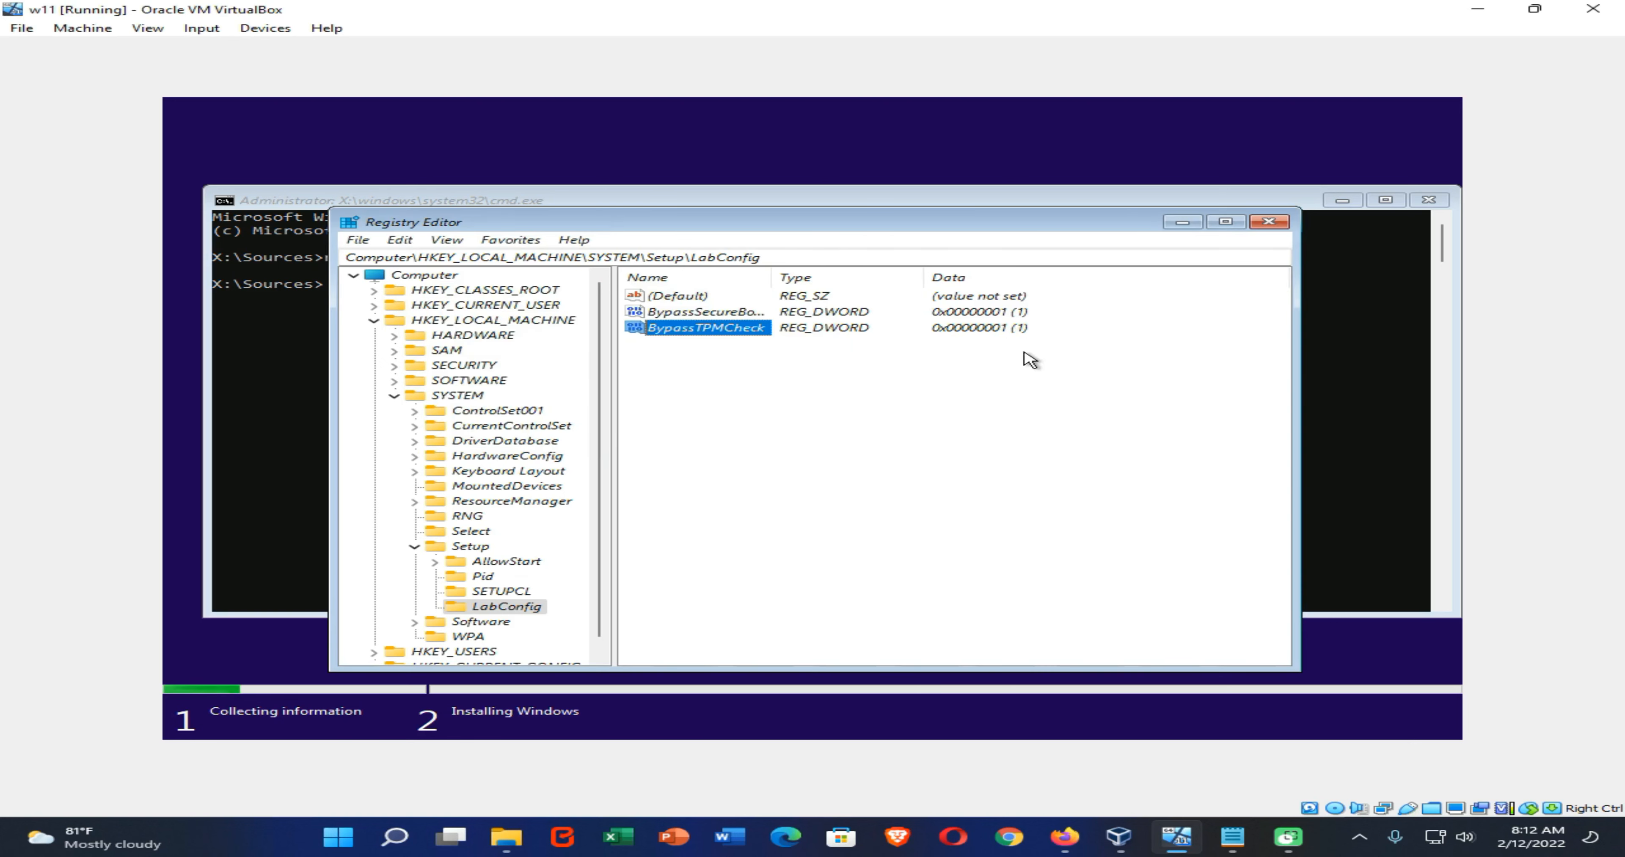
pyautogui.moveTo(1273, 221)
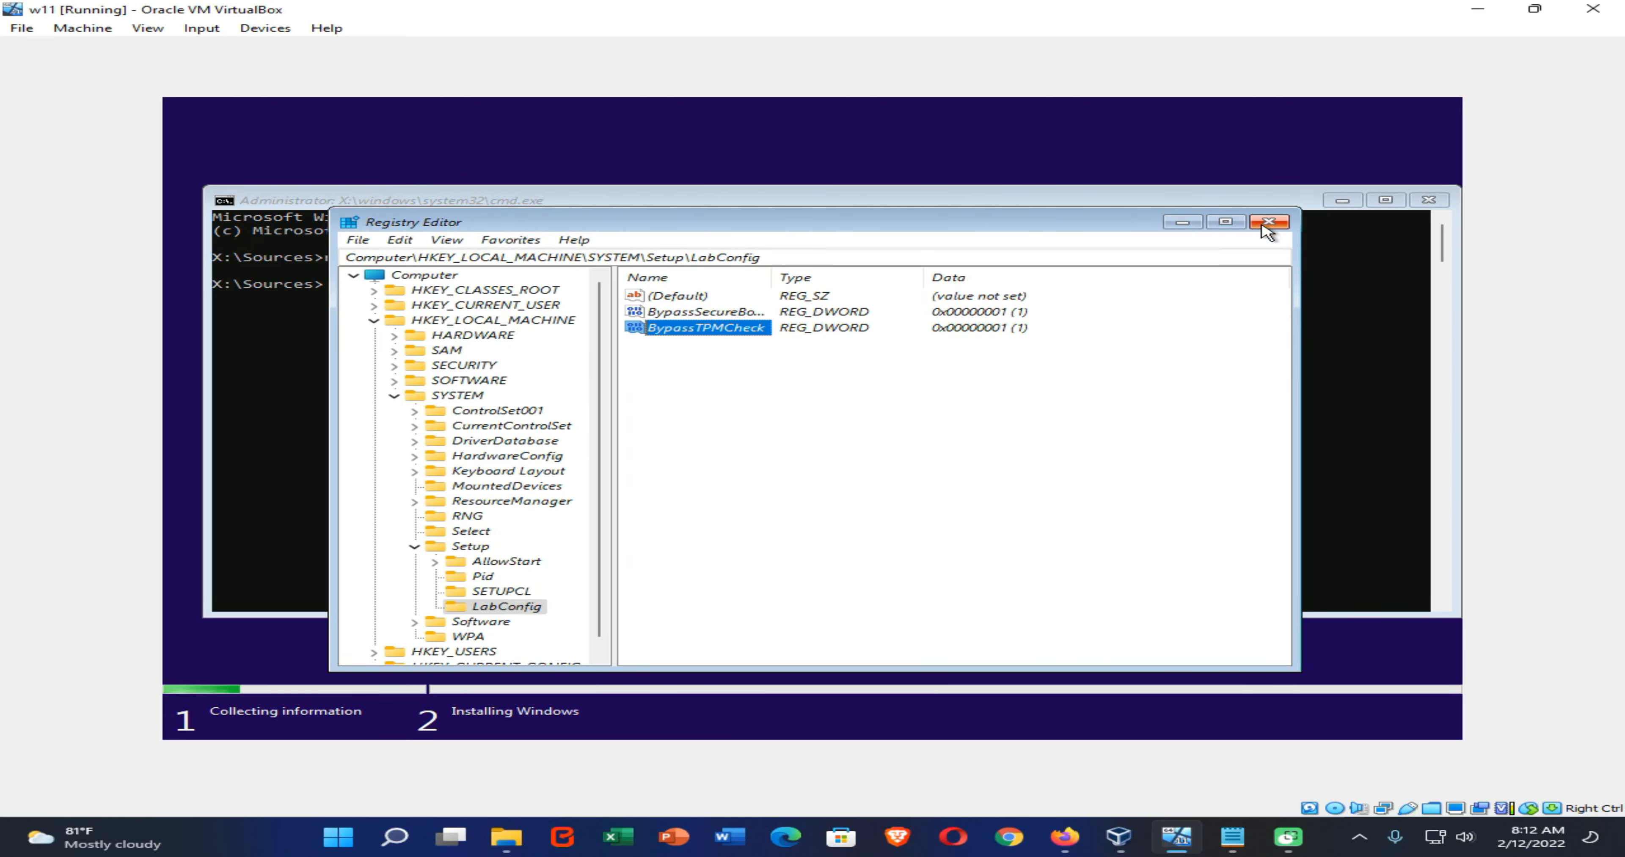
# Close Registry Editor and go back from the 'can't run Windows 11' page to product key entry
pyautogui.click(1270, 222)
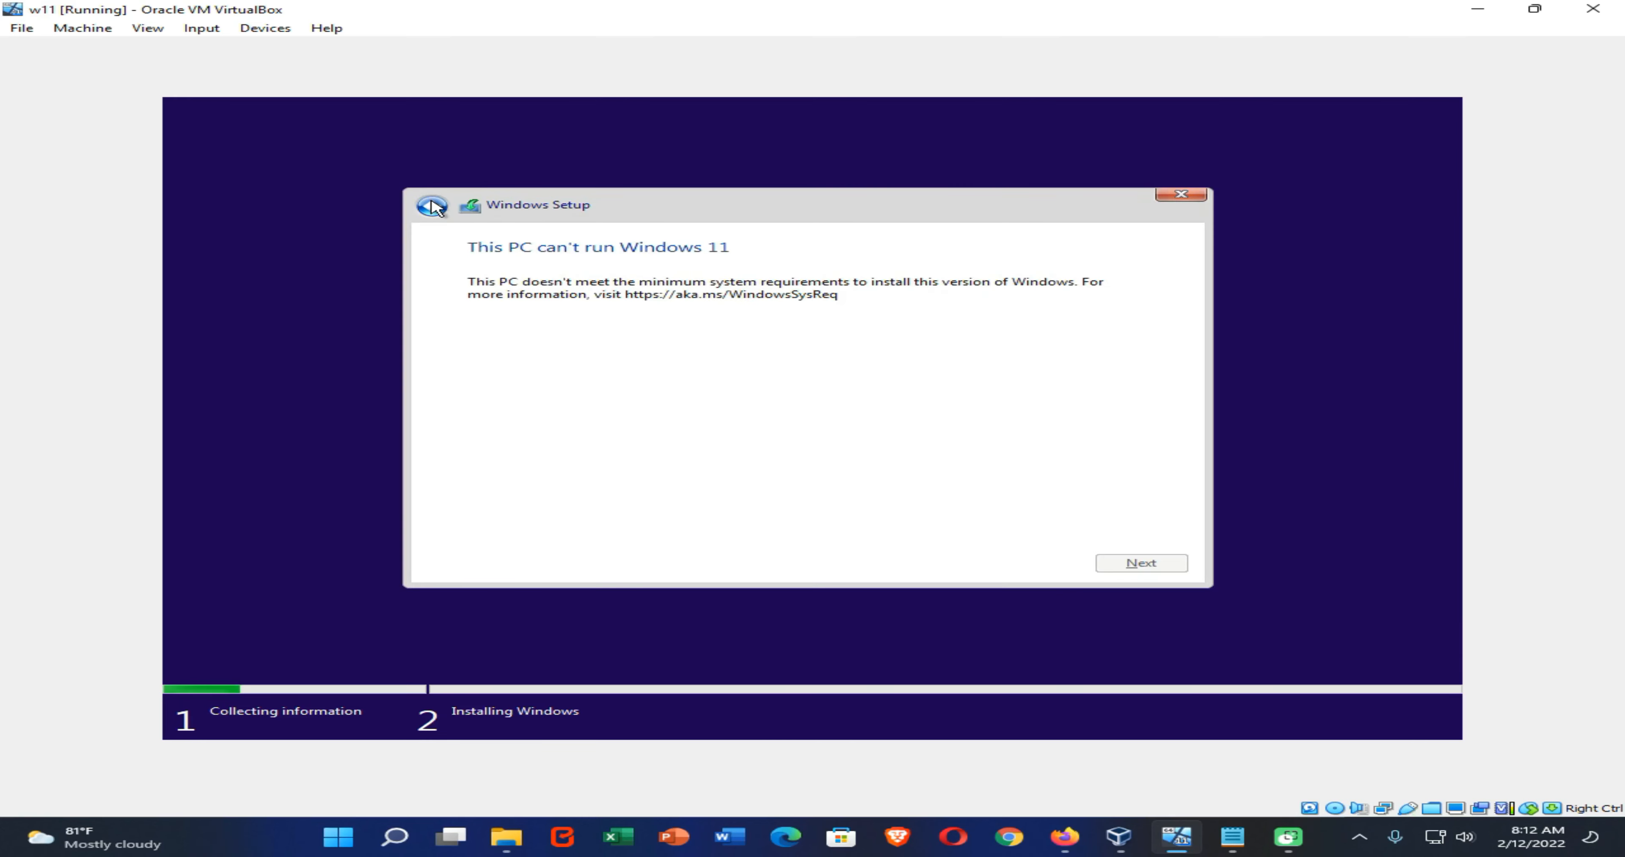
pyautogui.click(1140, 563)
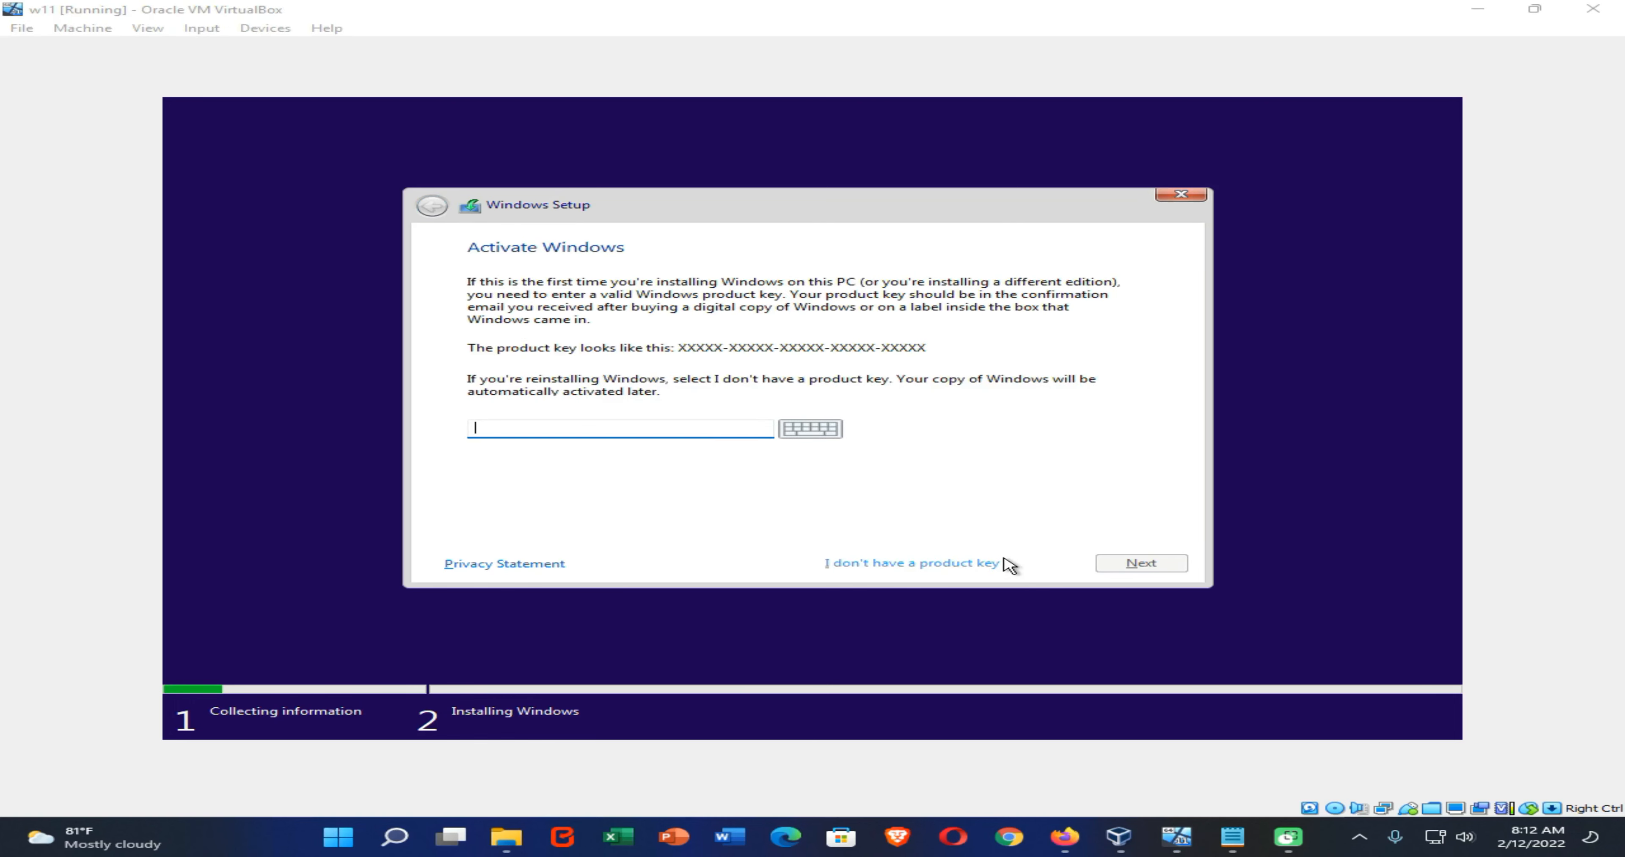
pyautogui.moveTo(901, 571)
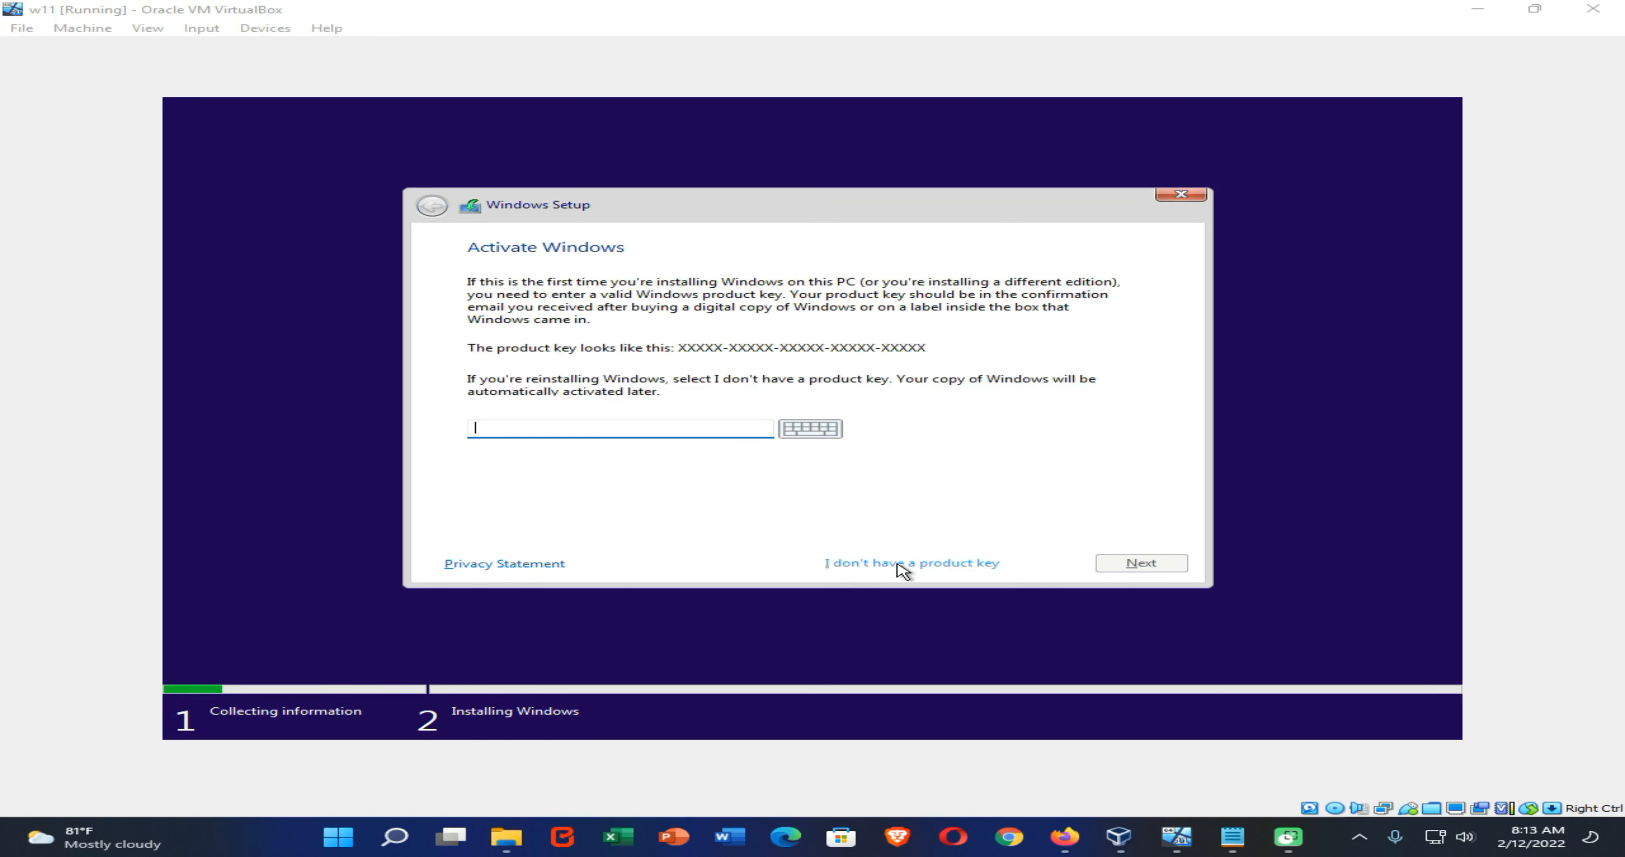
pyautogui.click(909, 563)
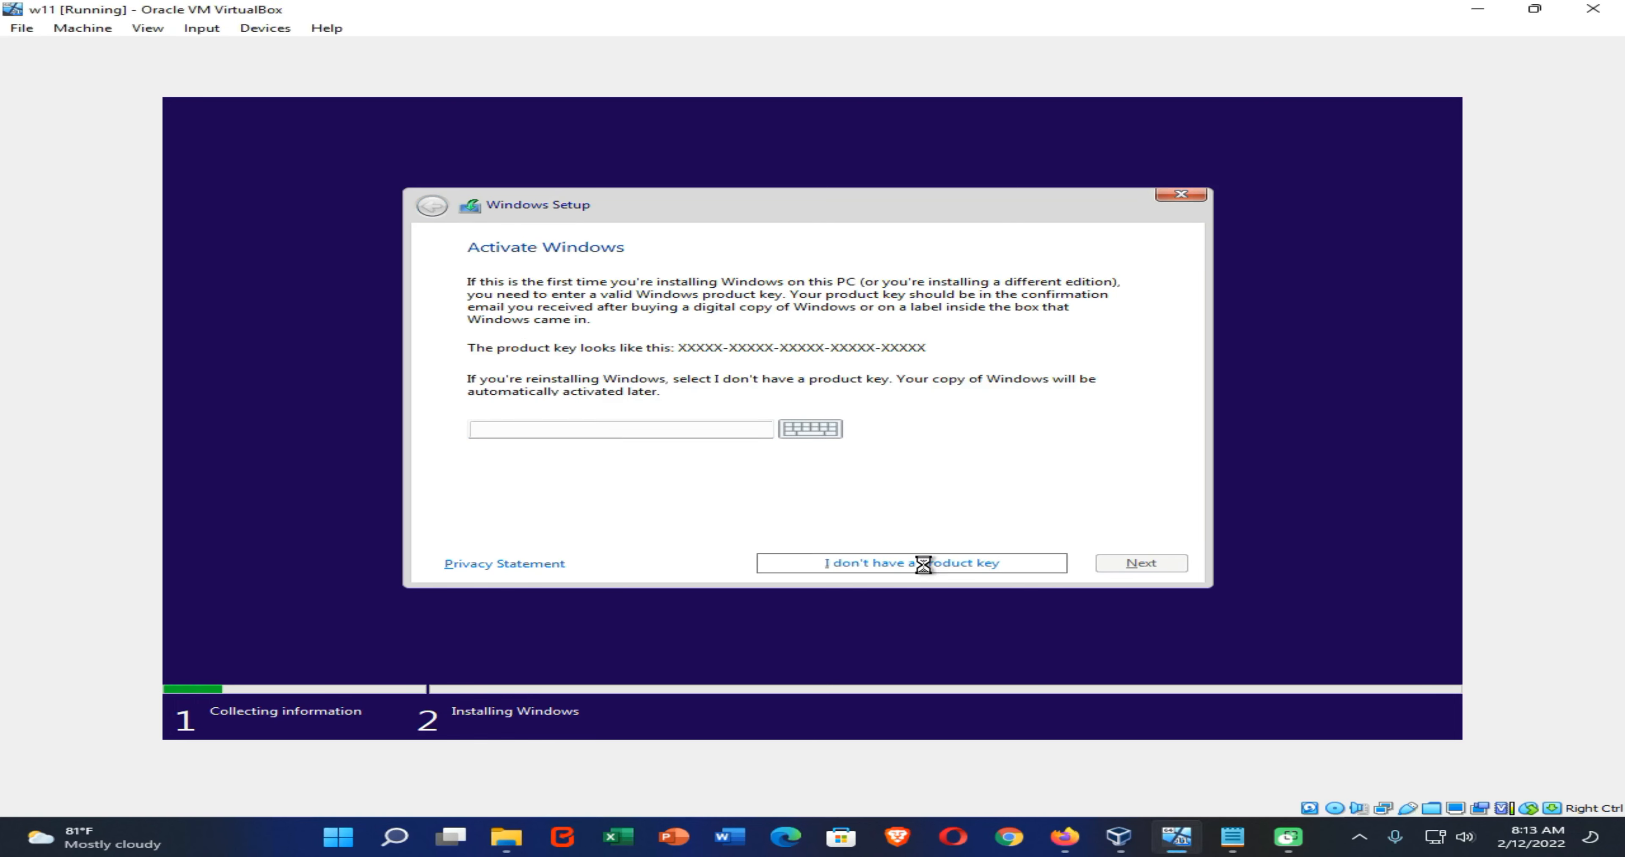
# Skip the product key and continue with Windows 11 Home to the license terms
pyautogui.click(909, 562)
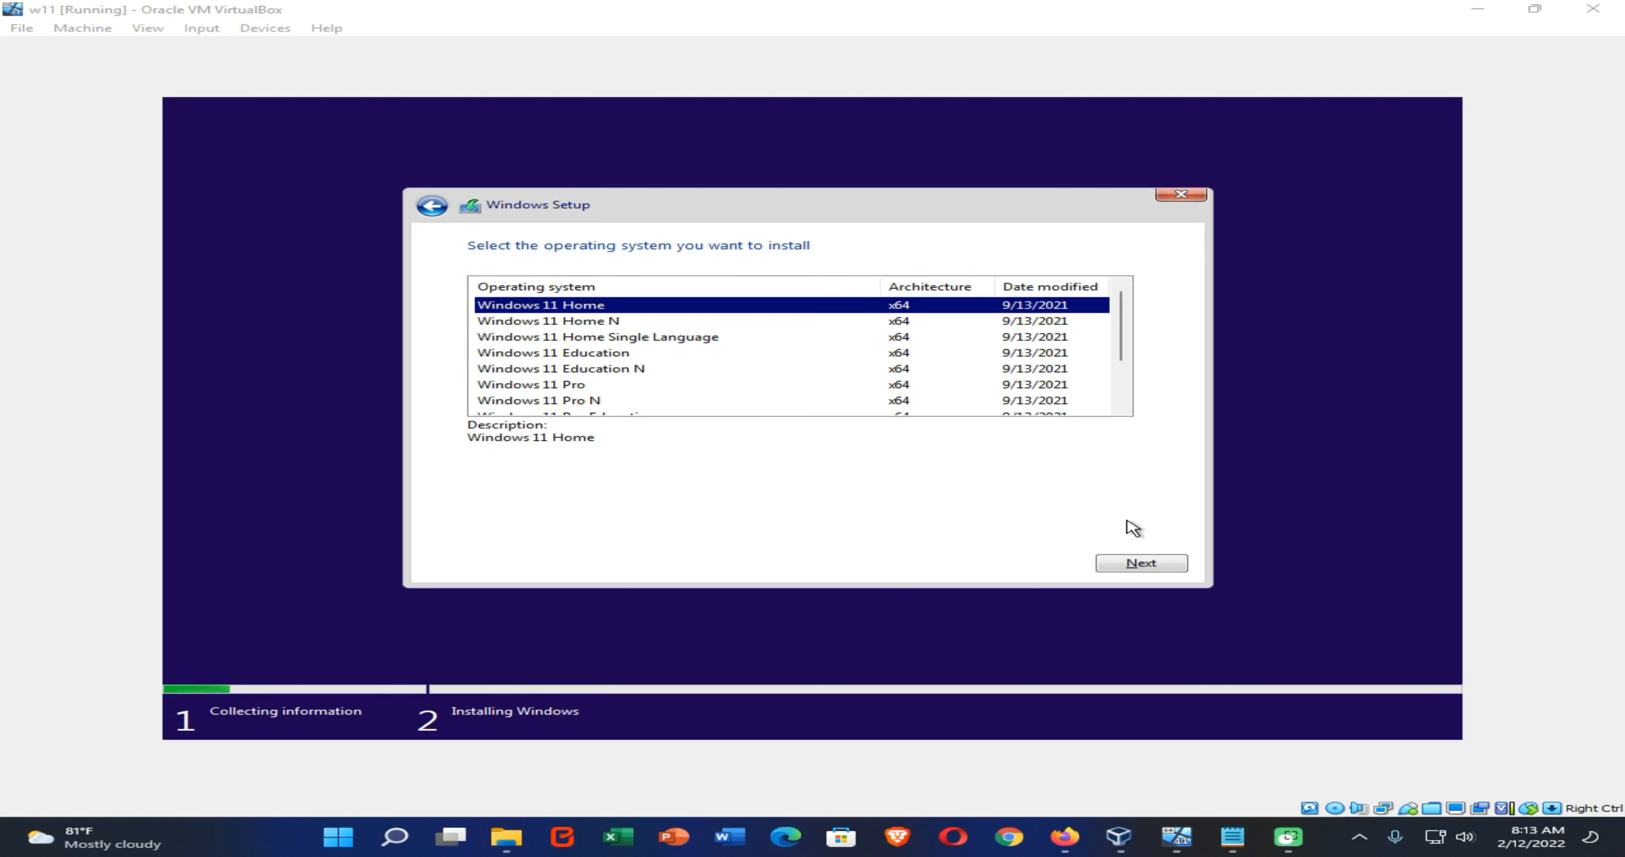
pyautogui.click(1141, 563)
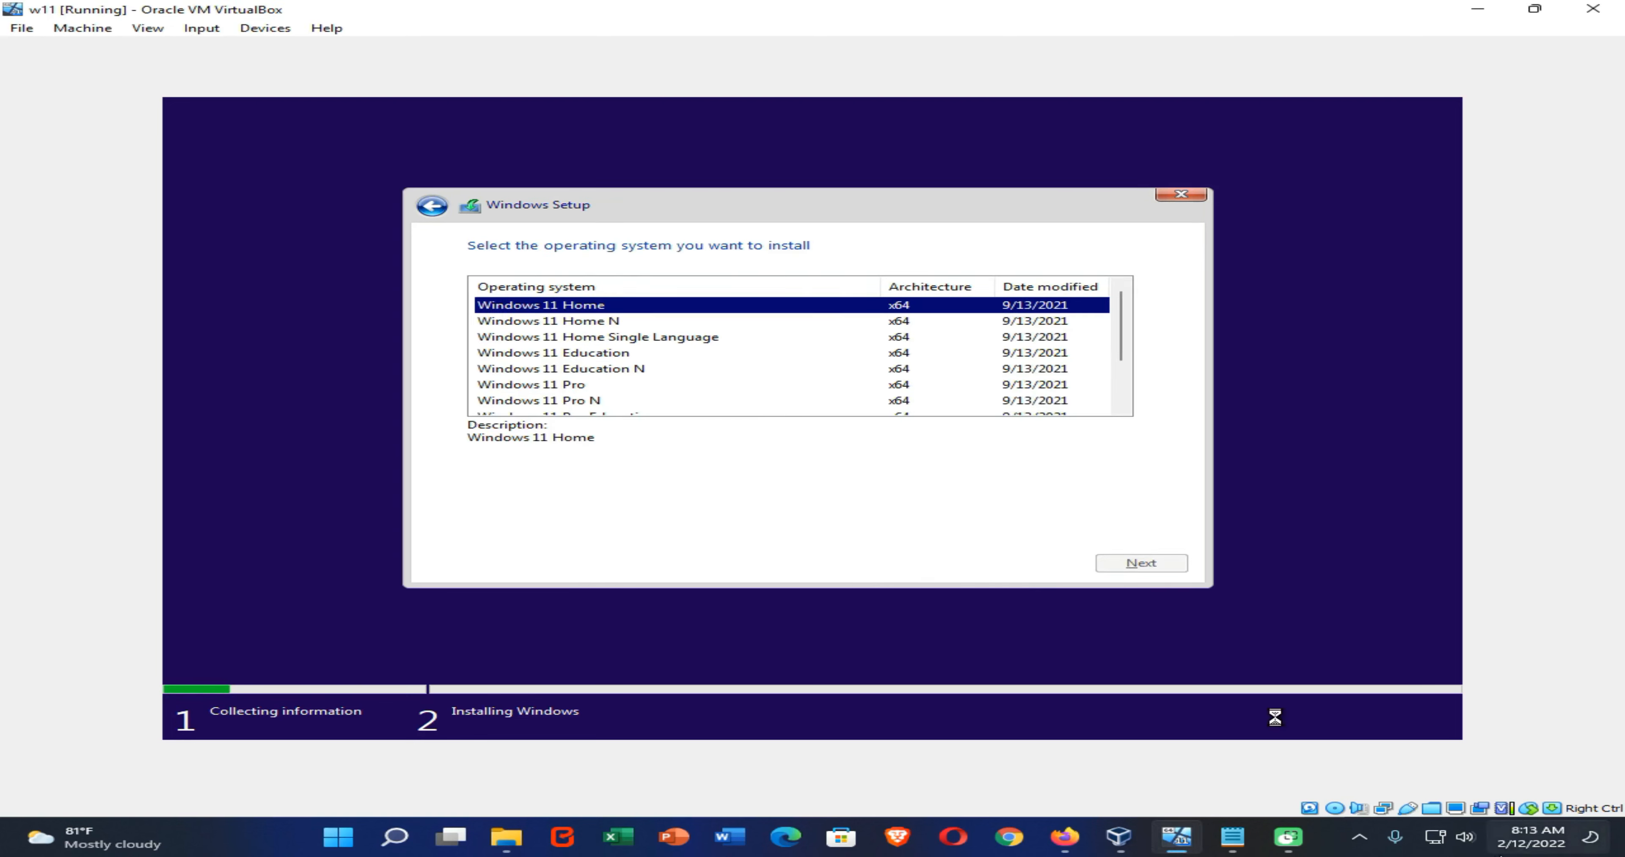
pyautogui.click(1140, 562)
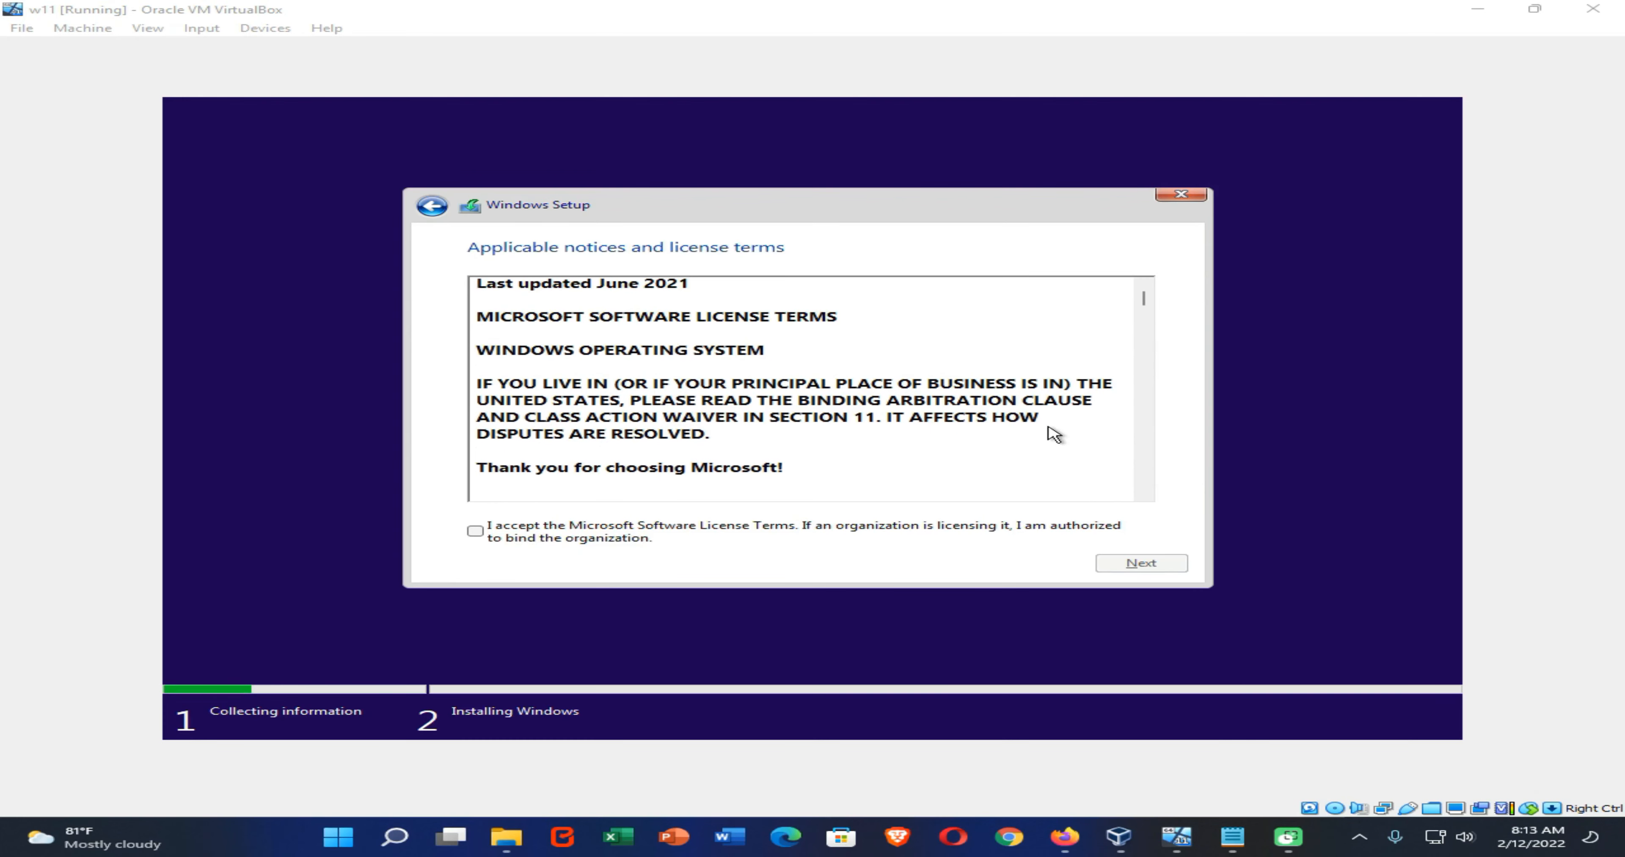
# Accept the Microsoft Software License Terms and continue
pyautogui.scroll(-3)
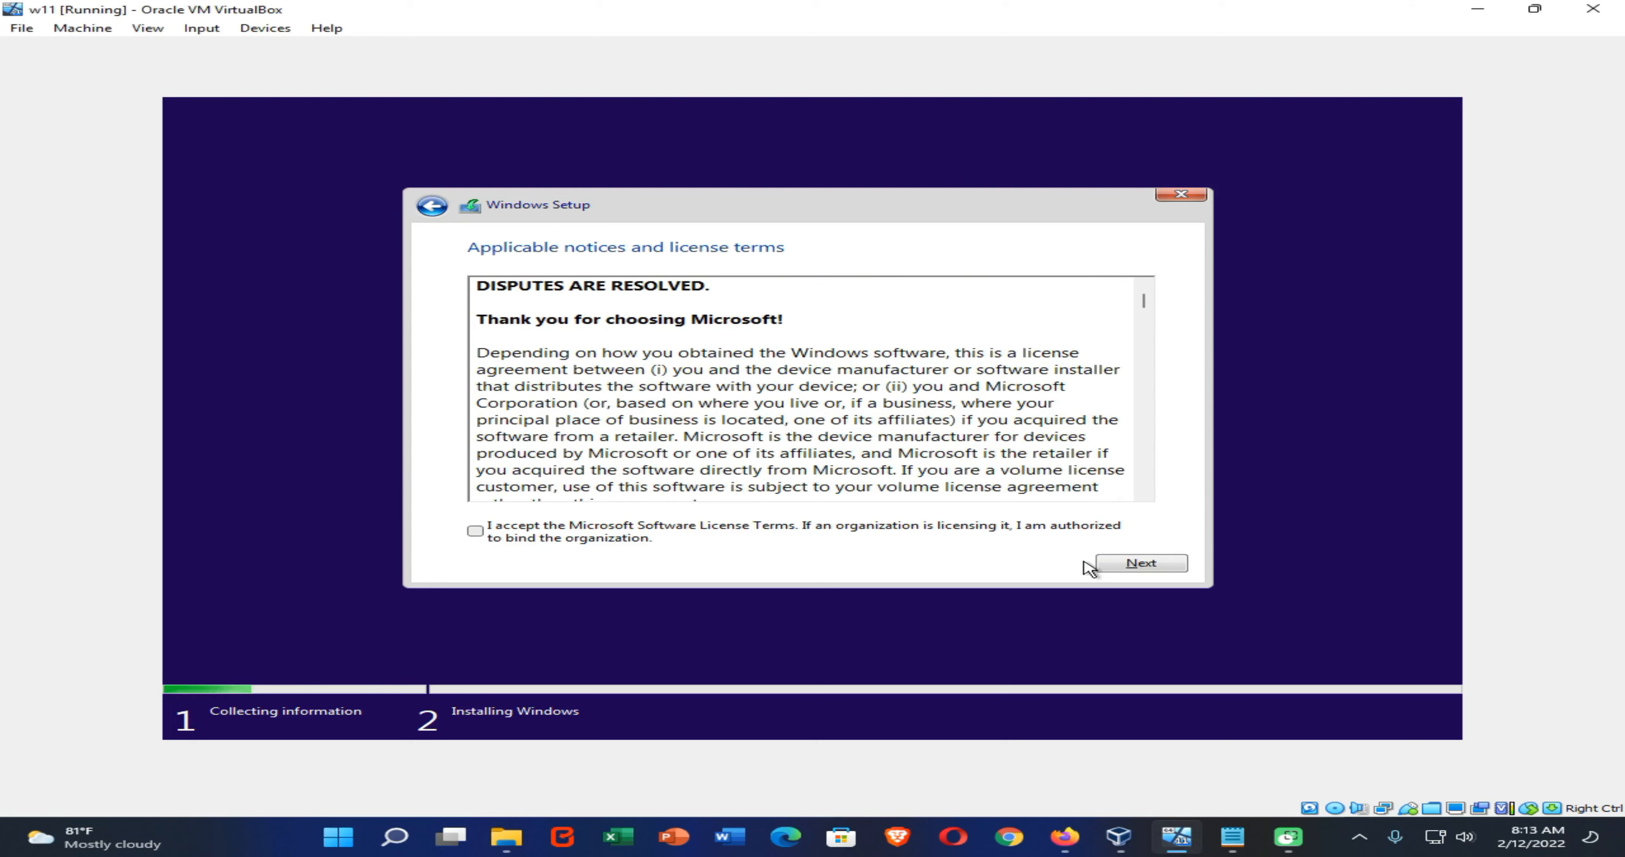
pyautogui.moveTo(906, 568)
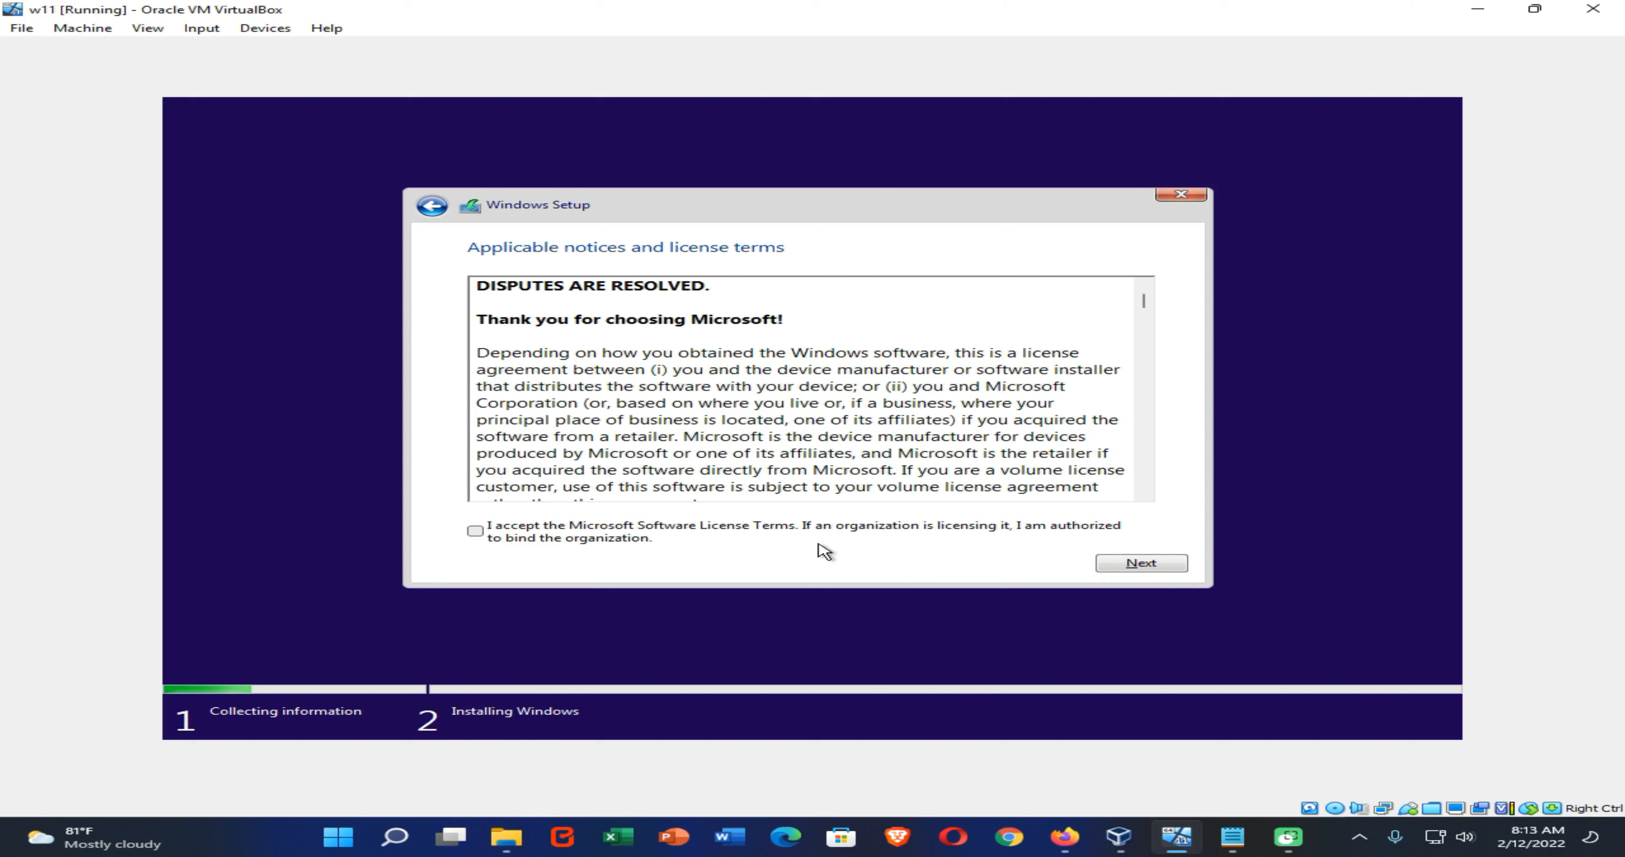
pyautogui.click(476, 531)
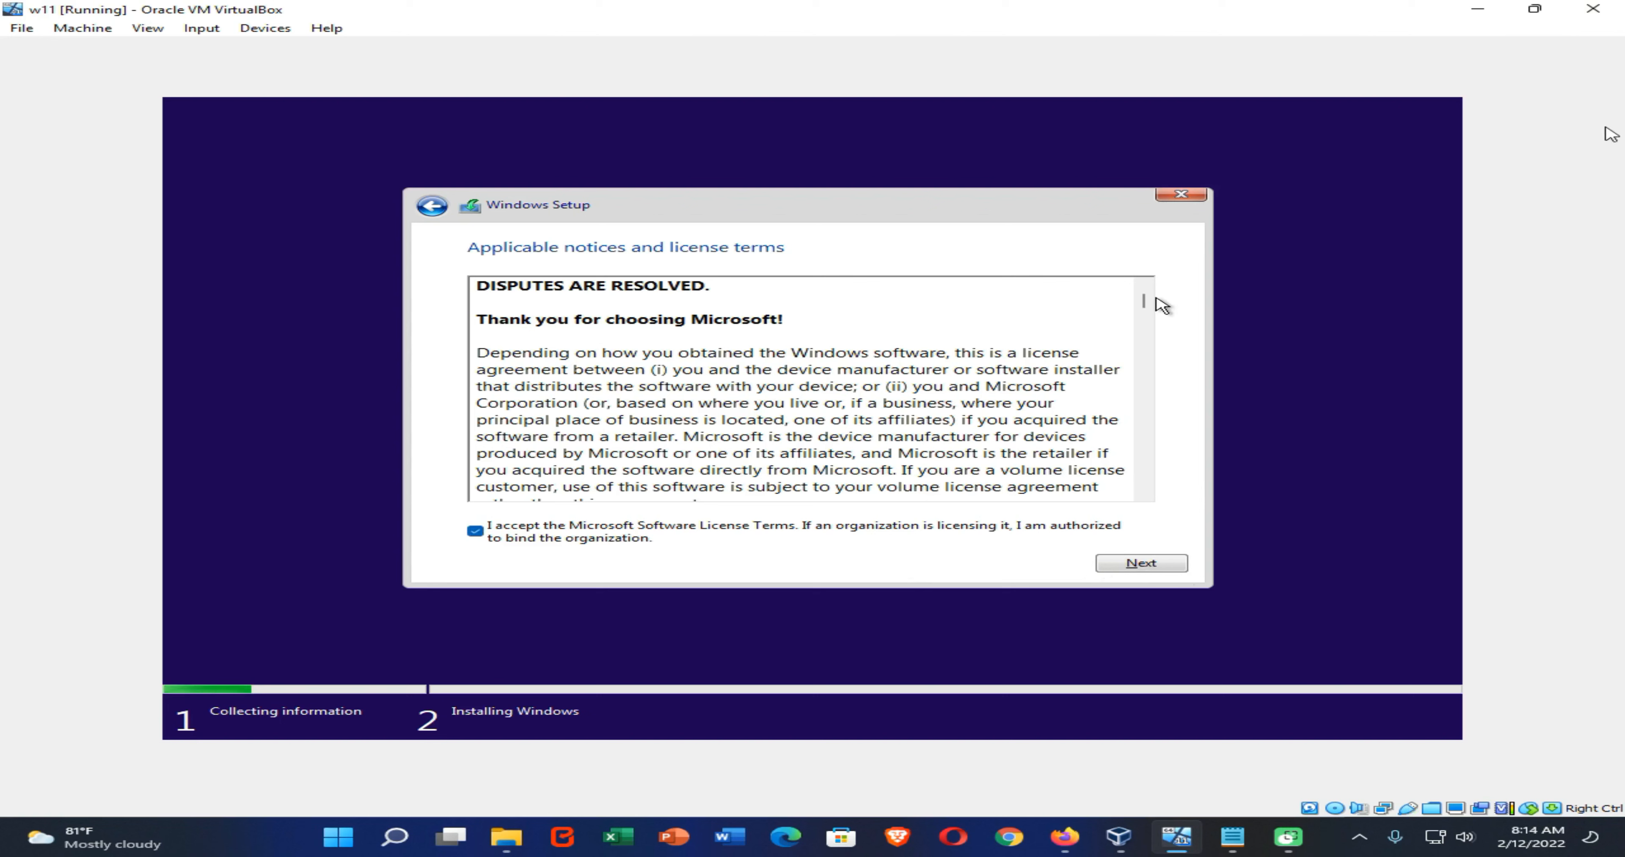
pyautogui.moveTo(1537, 138)
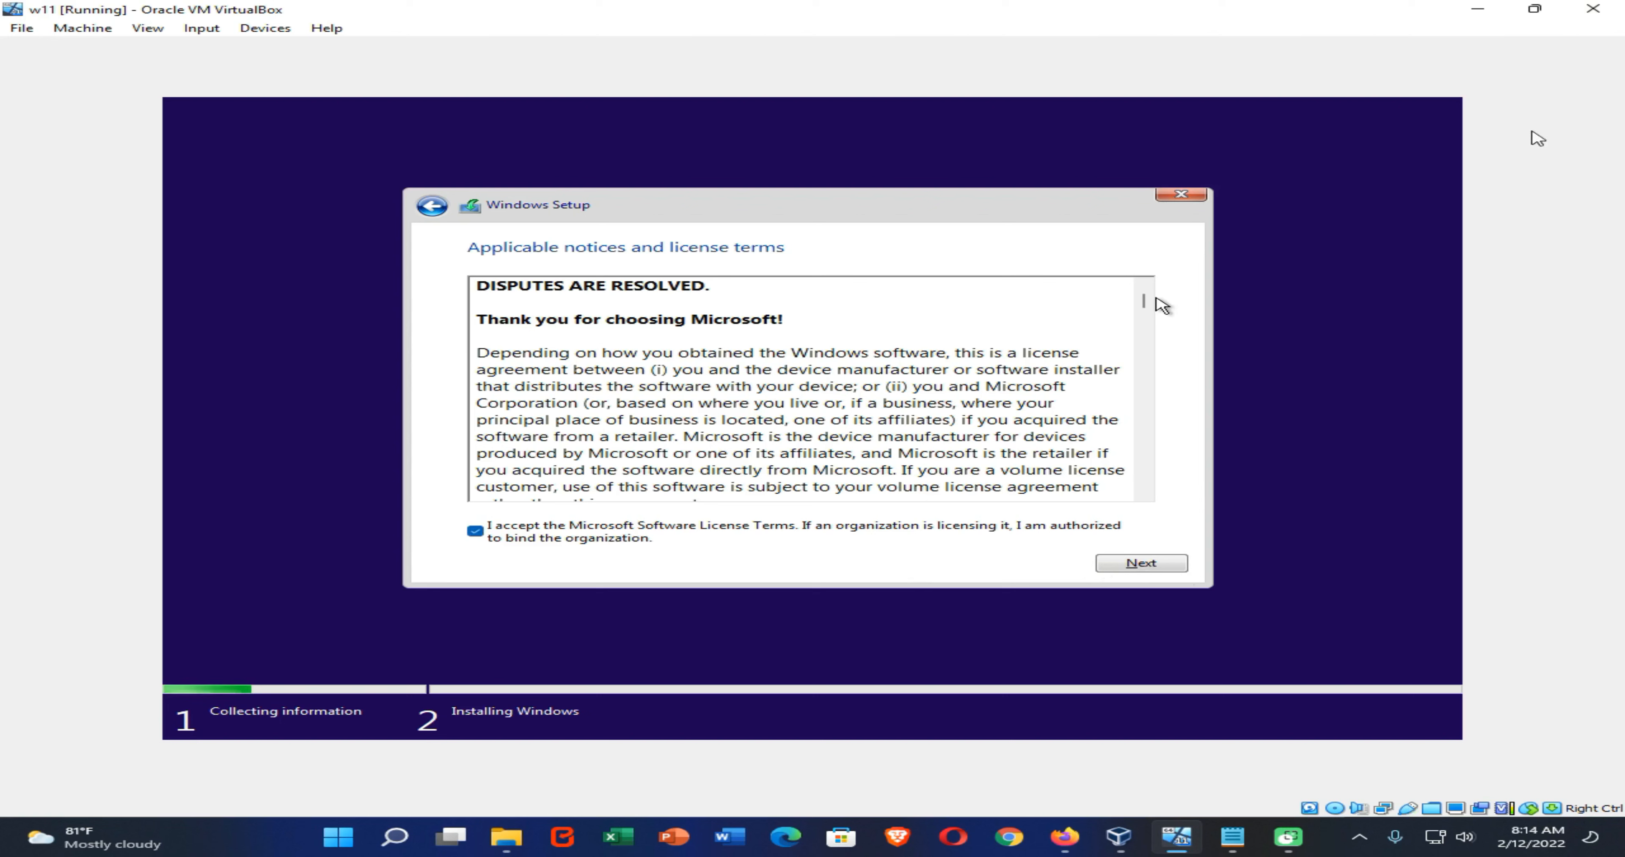
pyautogui.click(1140, 563)
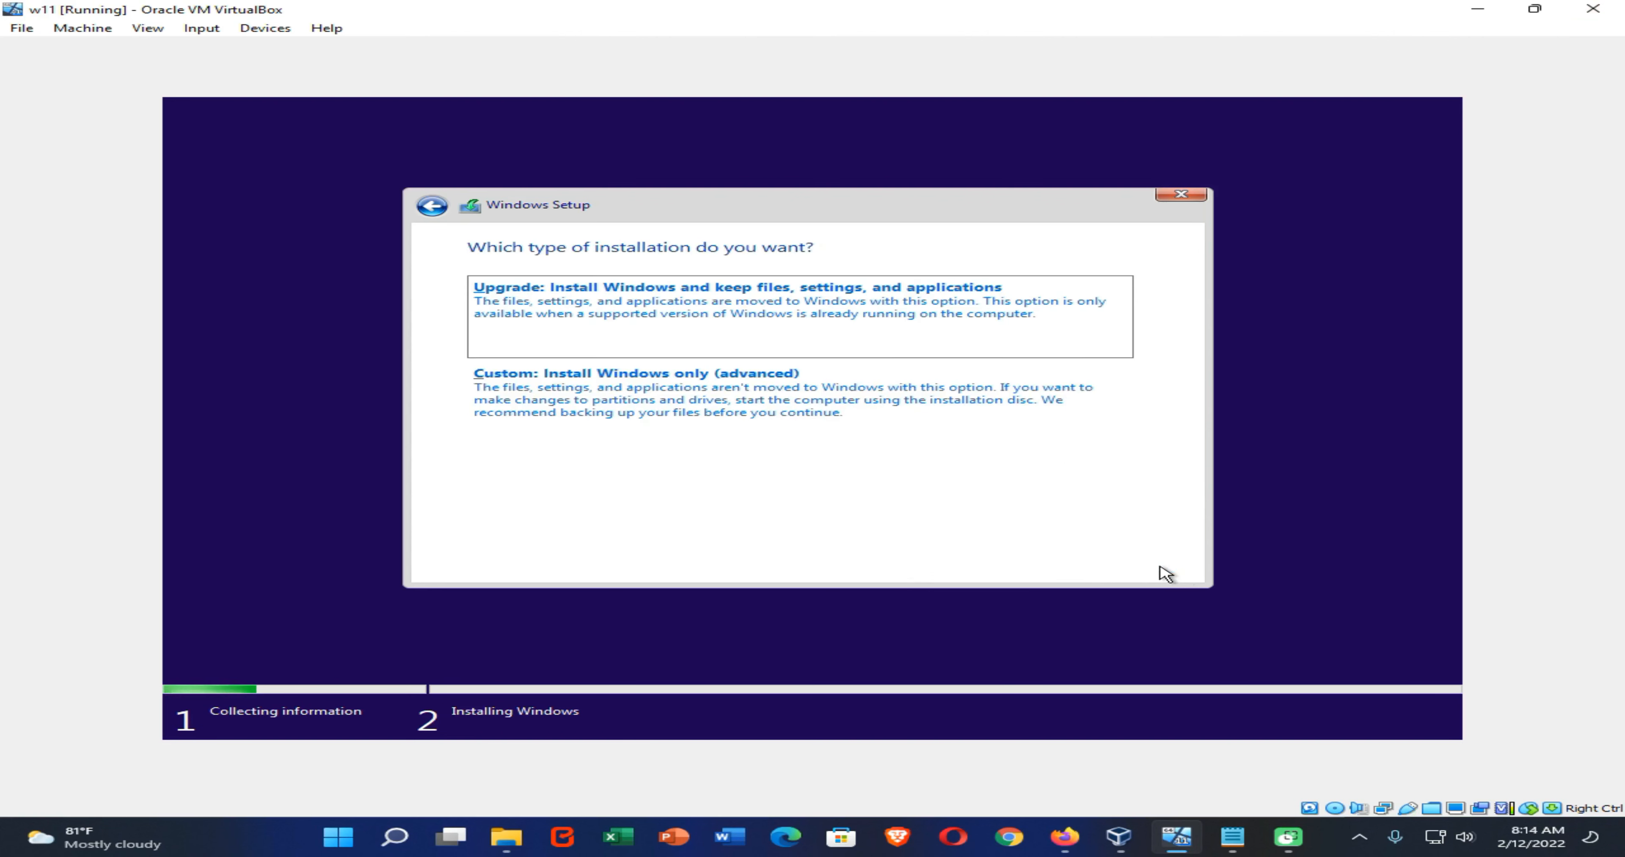
# Choose 'Custom: Install Windows only (advanced)' to reach the drive selection for Drive 0
pyautogui.click(799, 400)
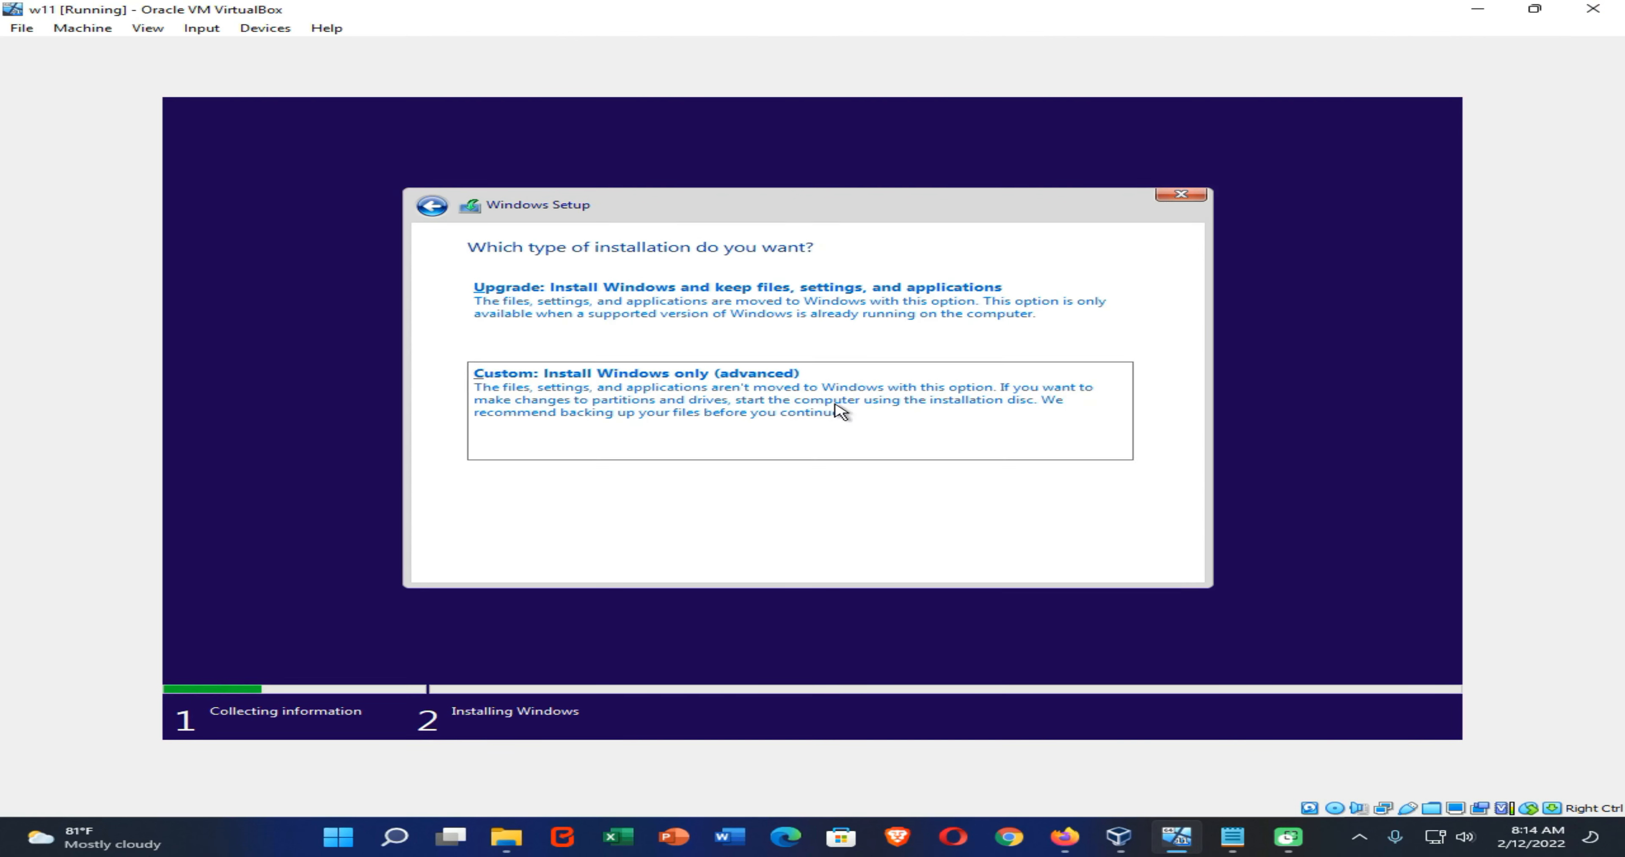
pyautogui.click(632, 374)
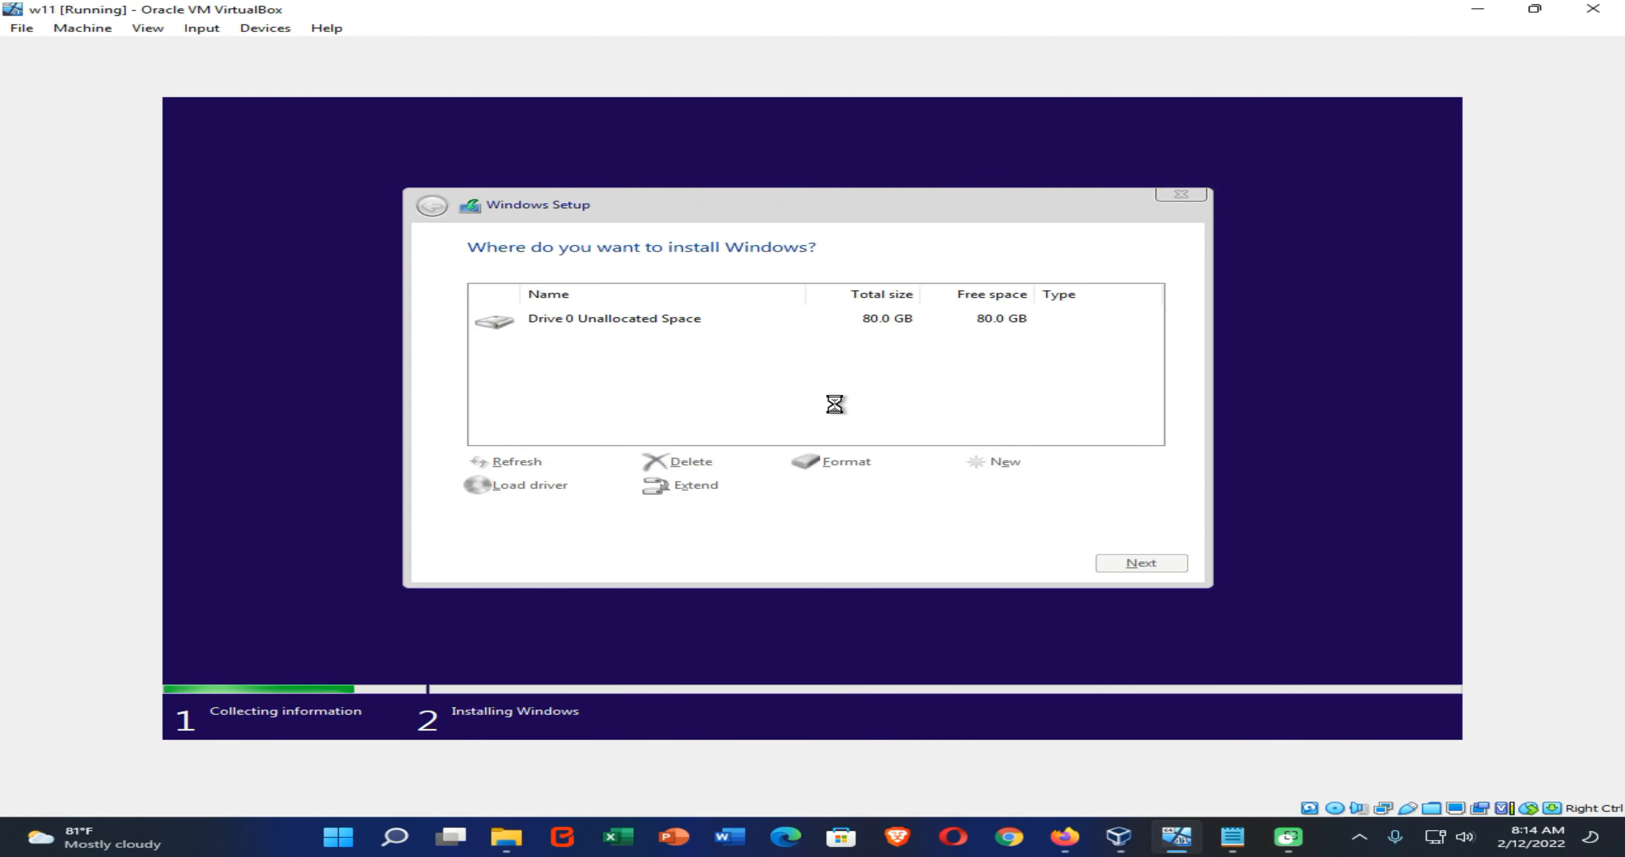